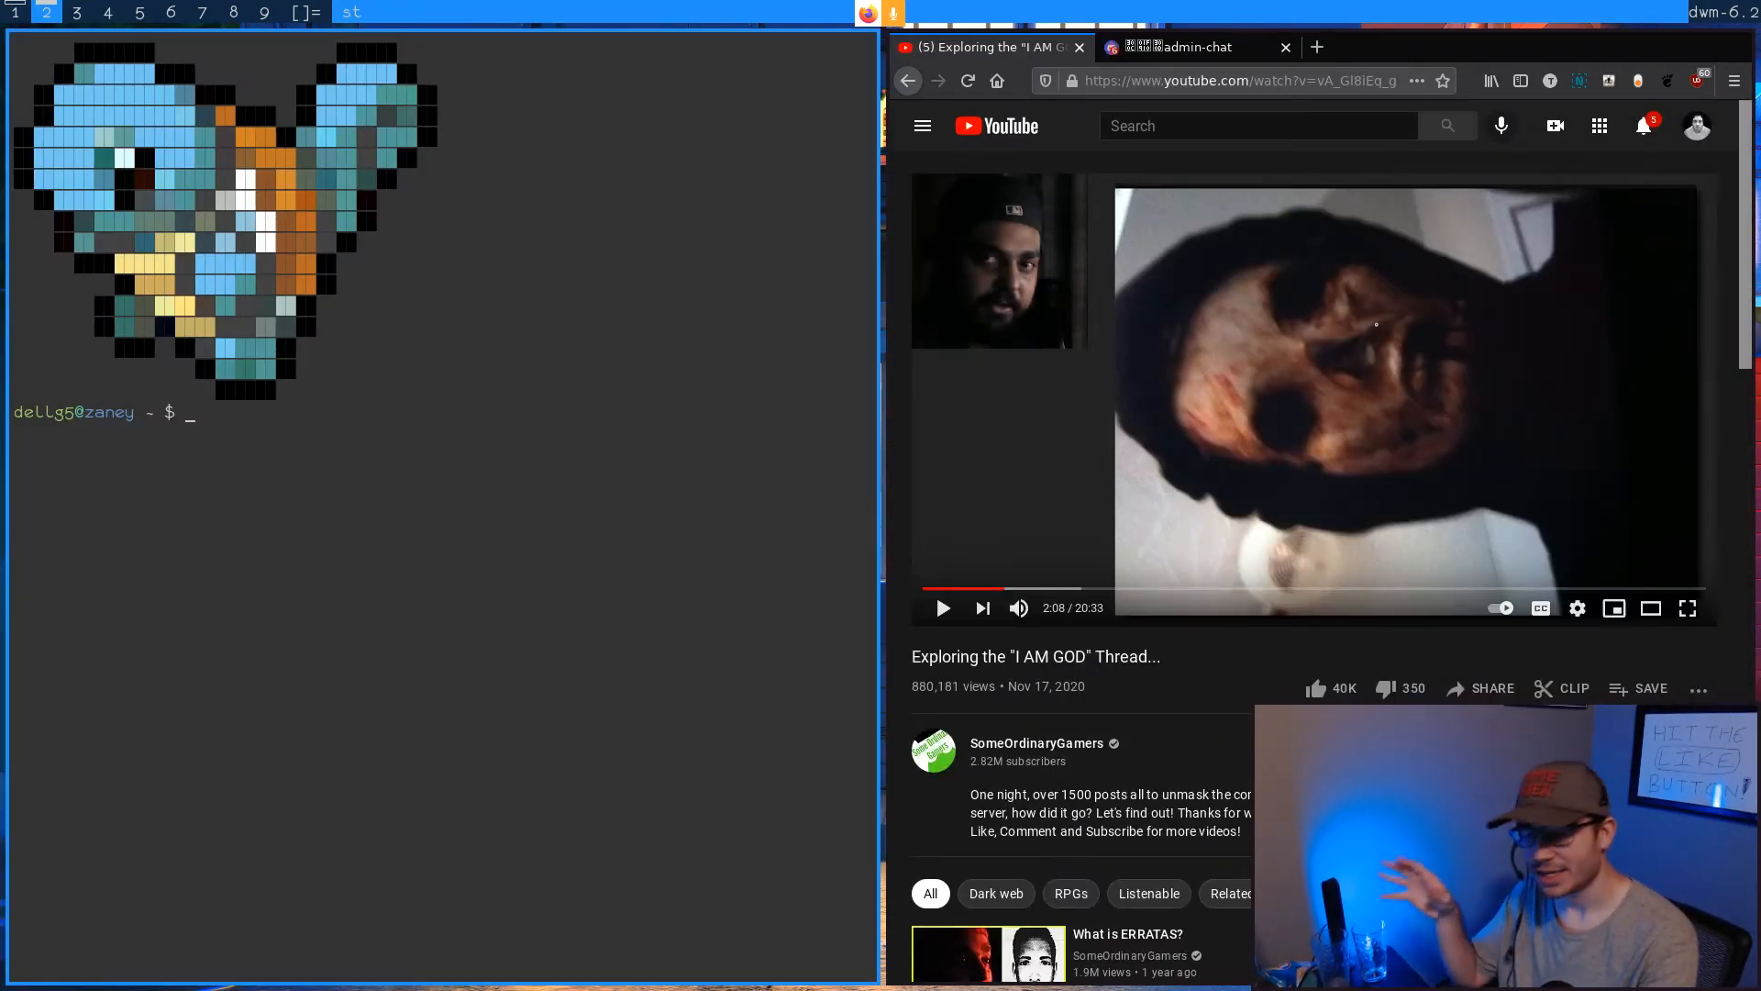
# - Open .config/suckless/st/config.mk in Vim from the shell
pyautogui.write('vim')
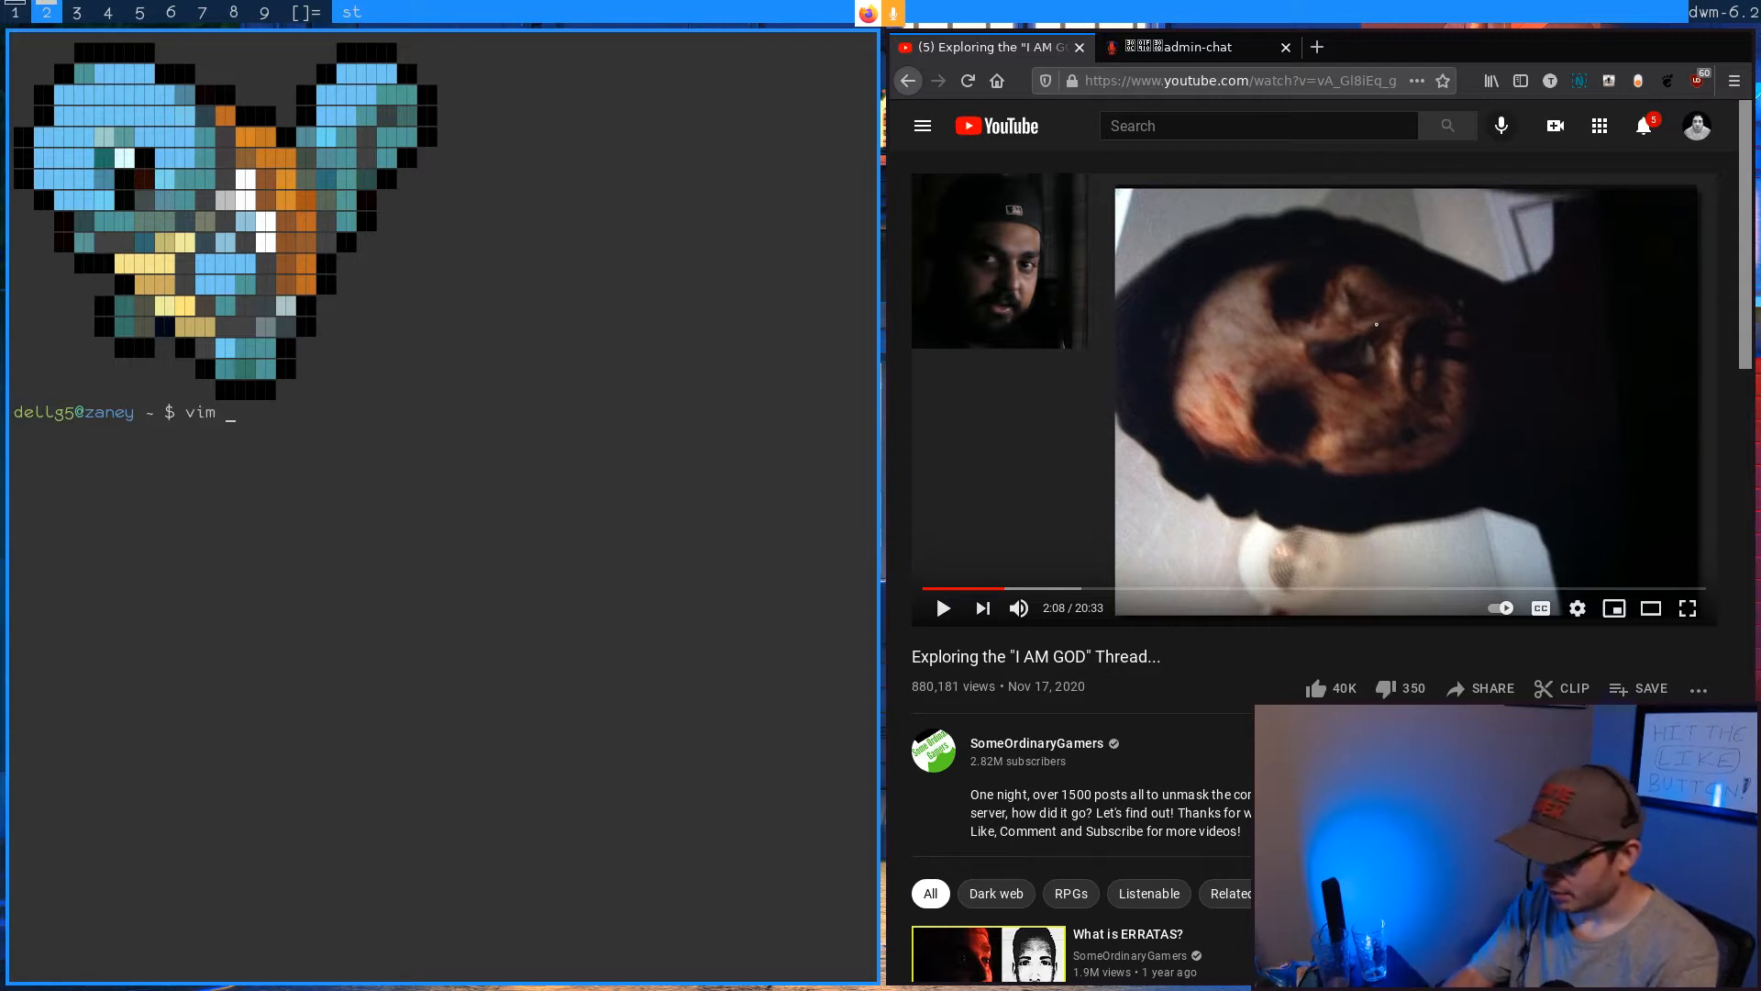
pyautogui.write('.config/suckless/')
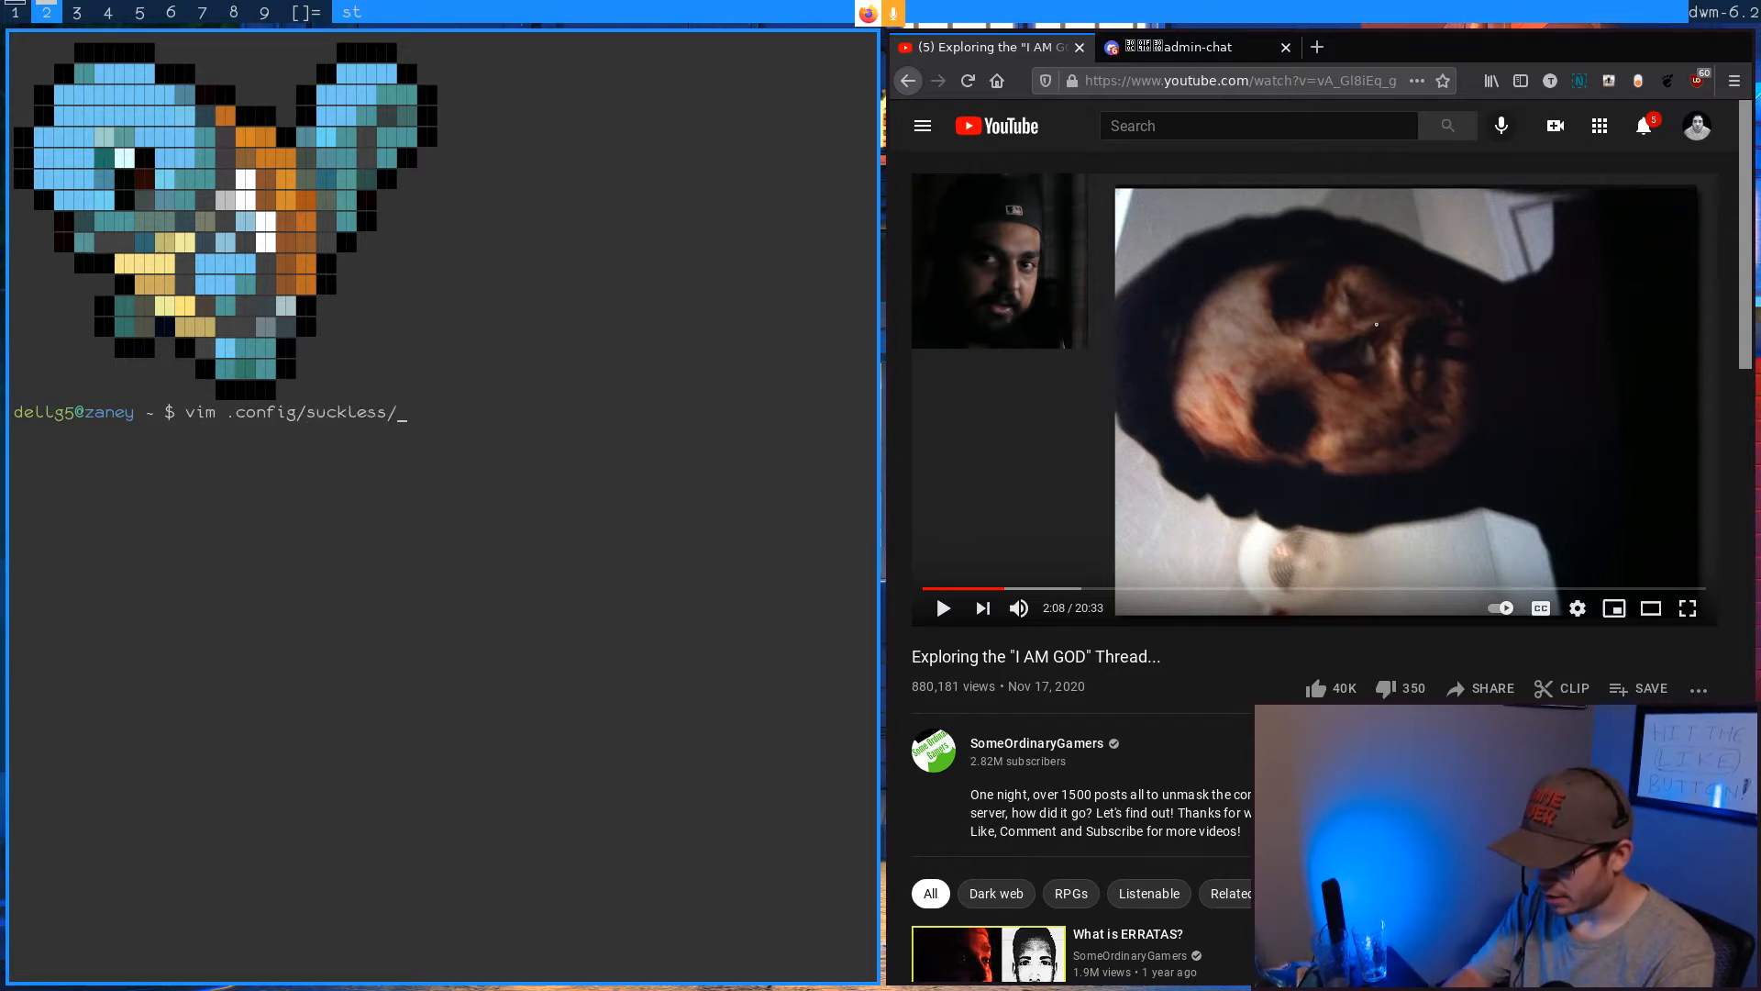
pyautogui.press('Return')
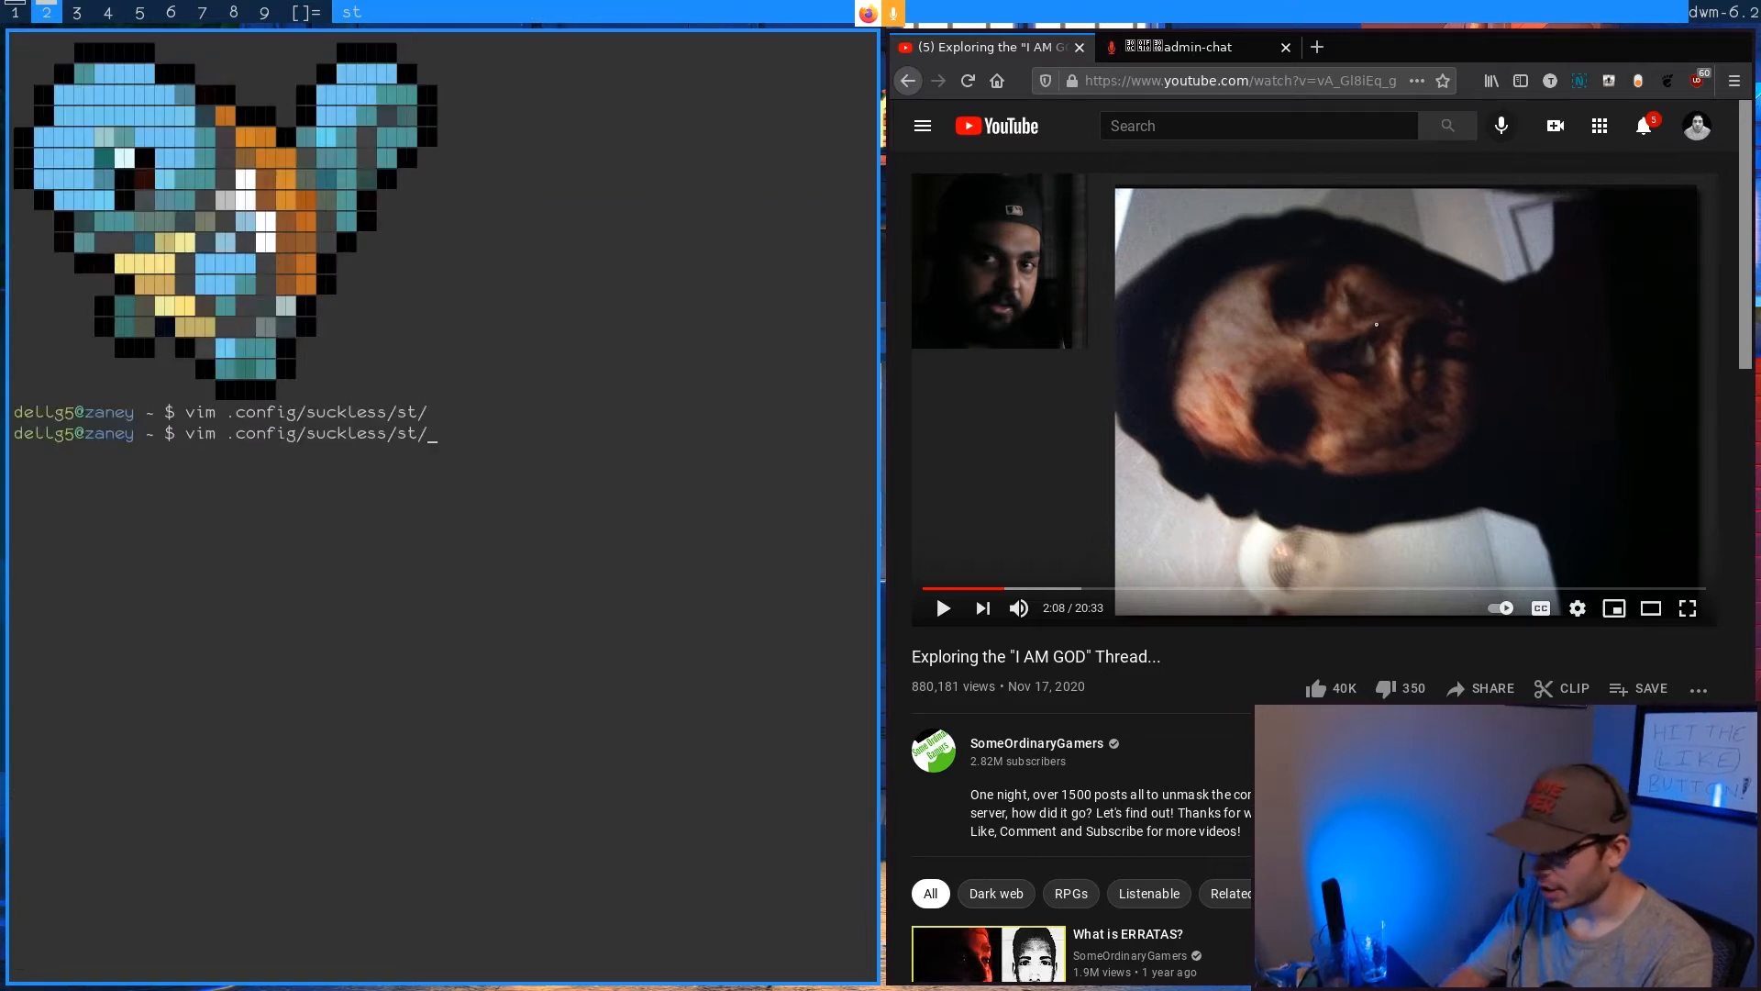
pyautogui.write('config.')
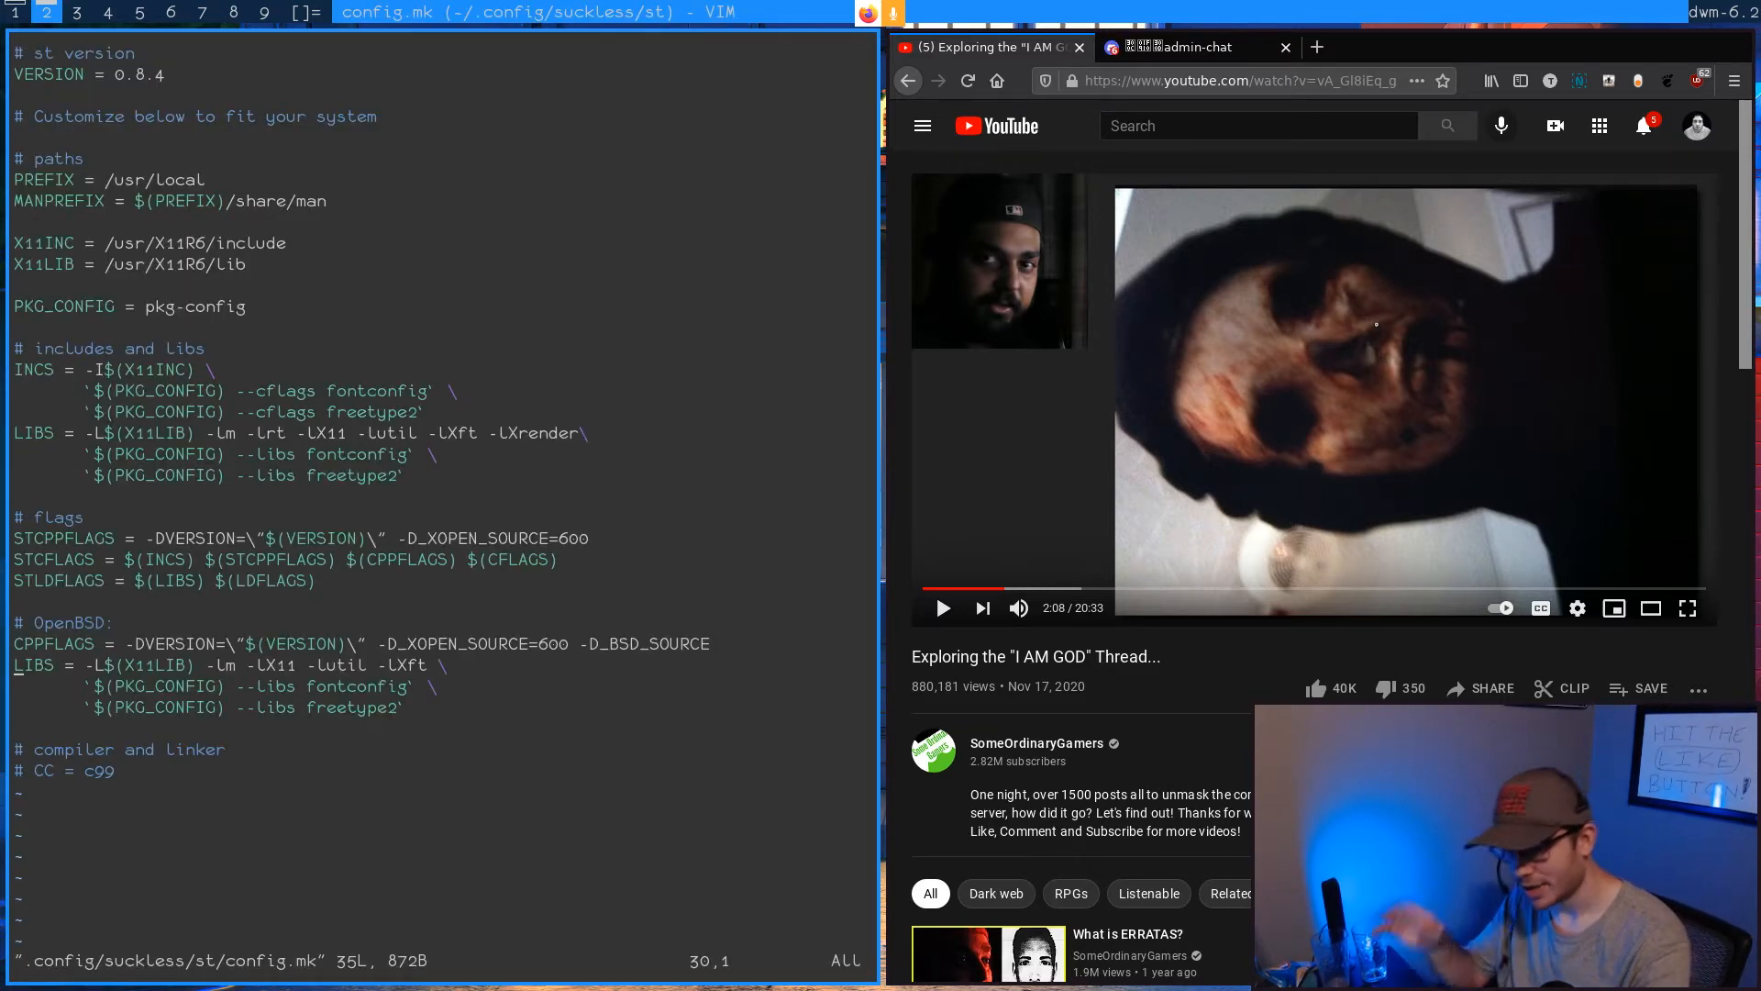
# - Review config.mk in Vim and quit back to the shell prompt
pyautogui.press('Up')
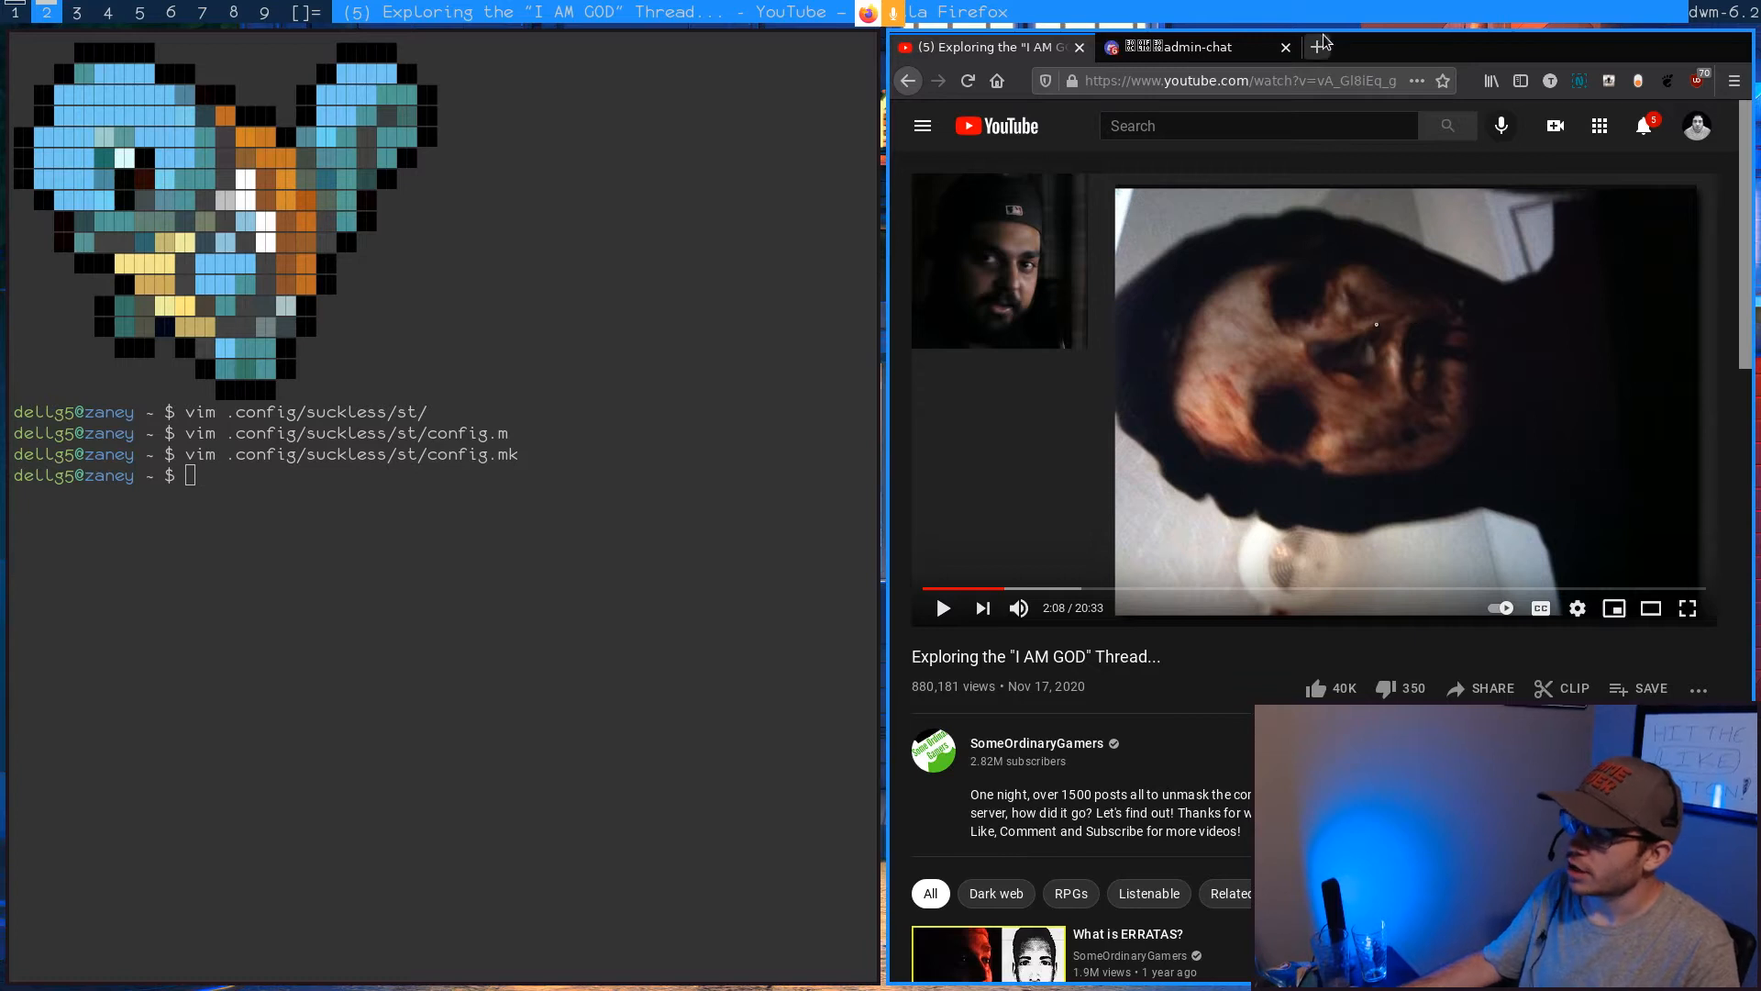
# - Replace the admin-chat tab with a new tab on openbsd.org/faq and scroll the index
pyautogui.click(1522, 47)
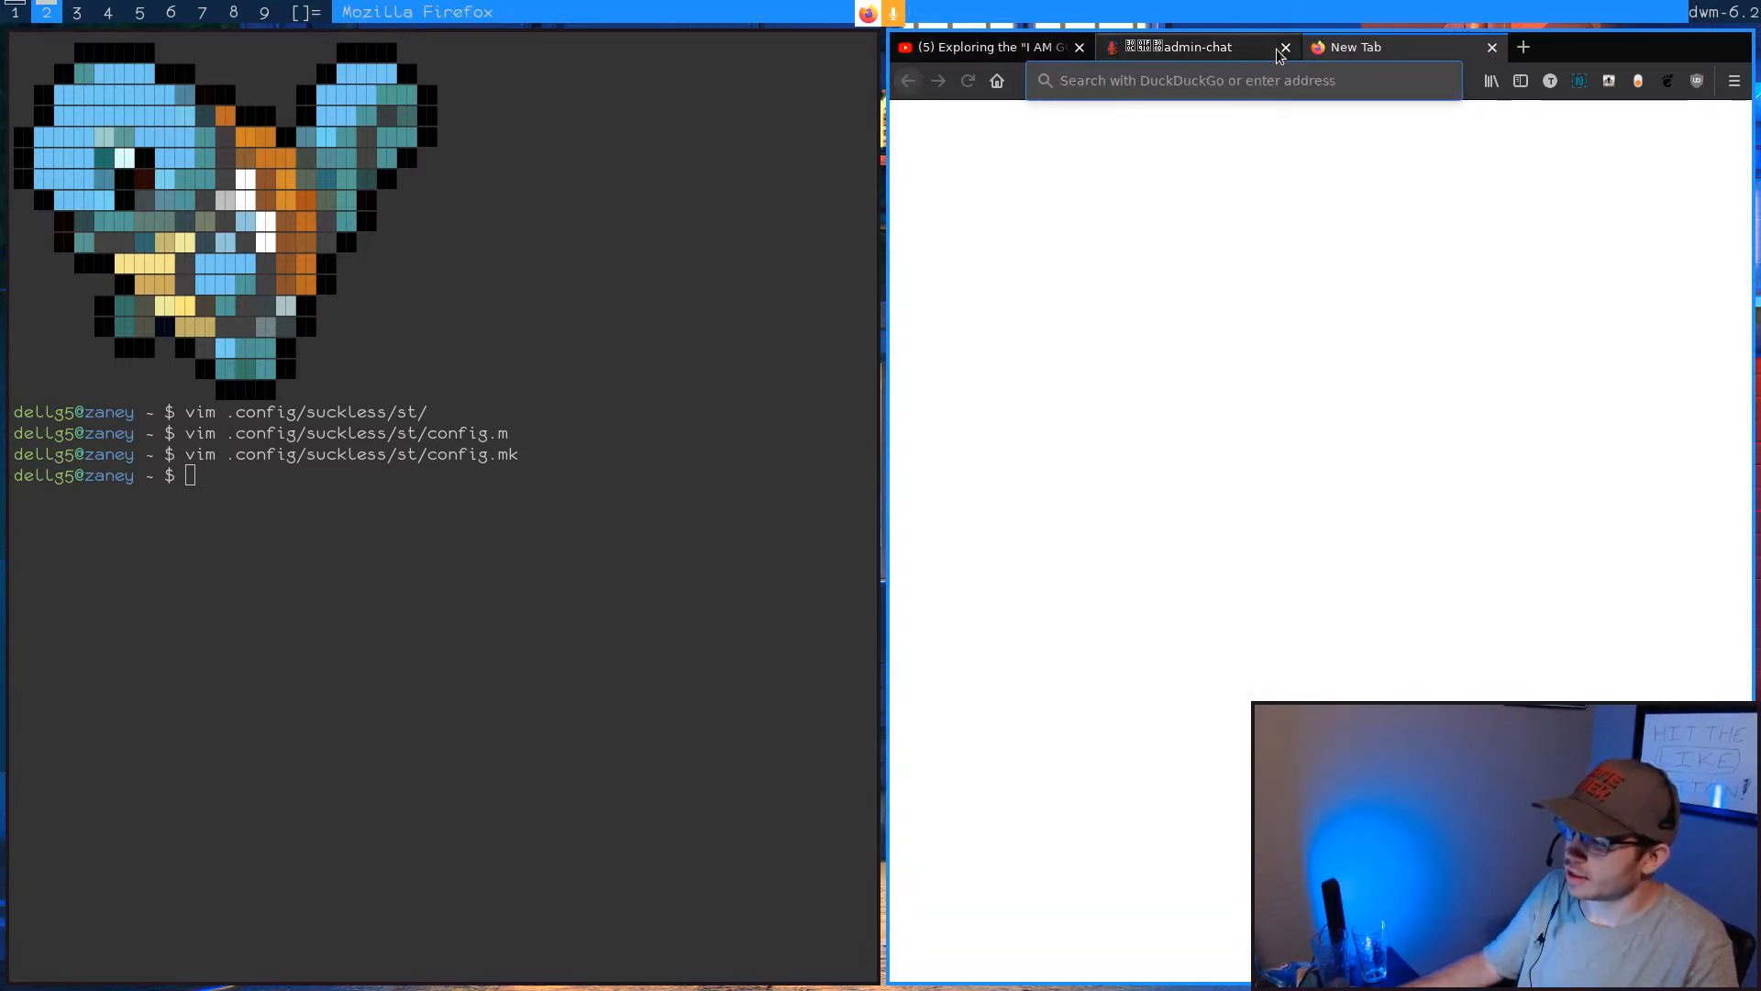
pyautogui.click(1285, 47)
pyautogui.write('https://www.openbsd.org/faq/index.html')
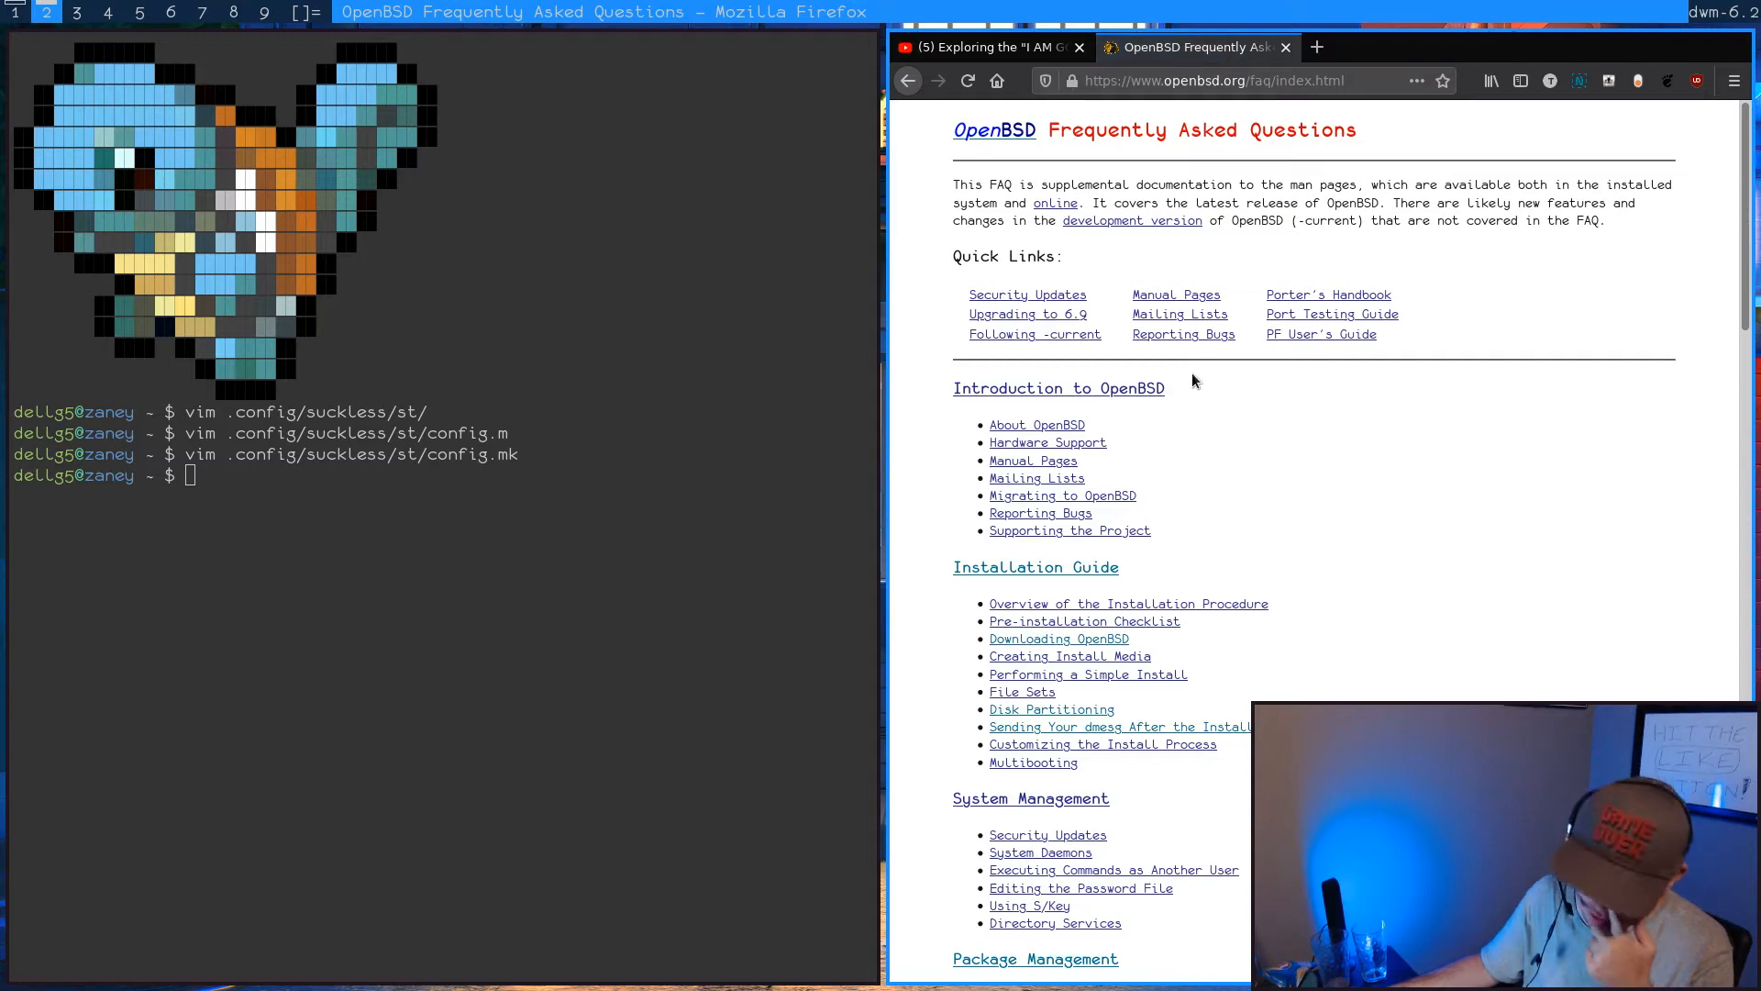
pyautogui.scroll(-3)
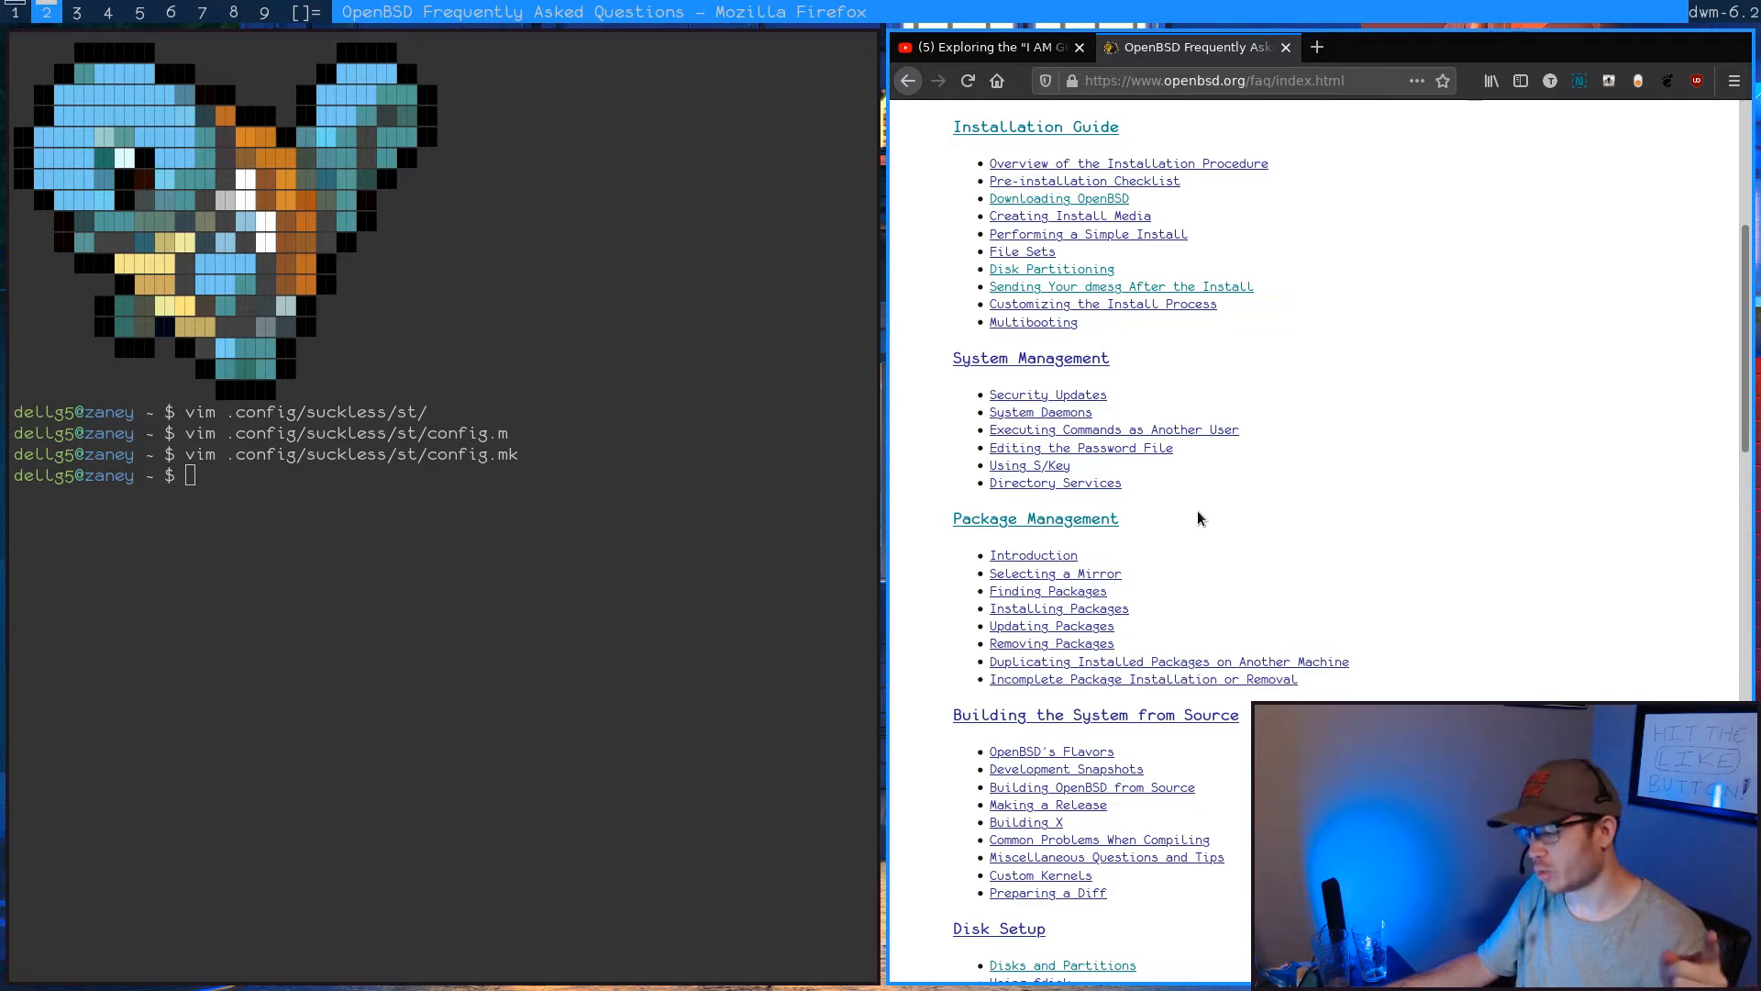
pyautogui.scroll(-3)
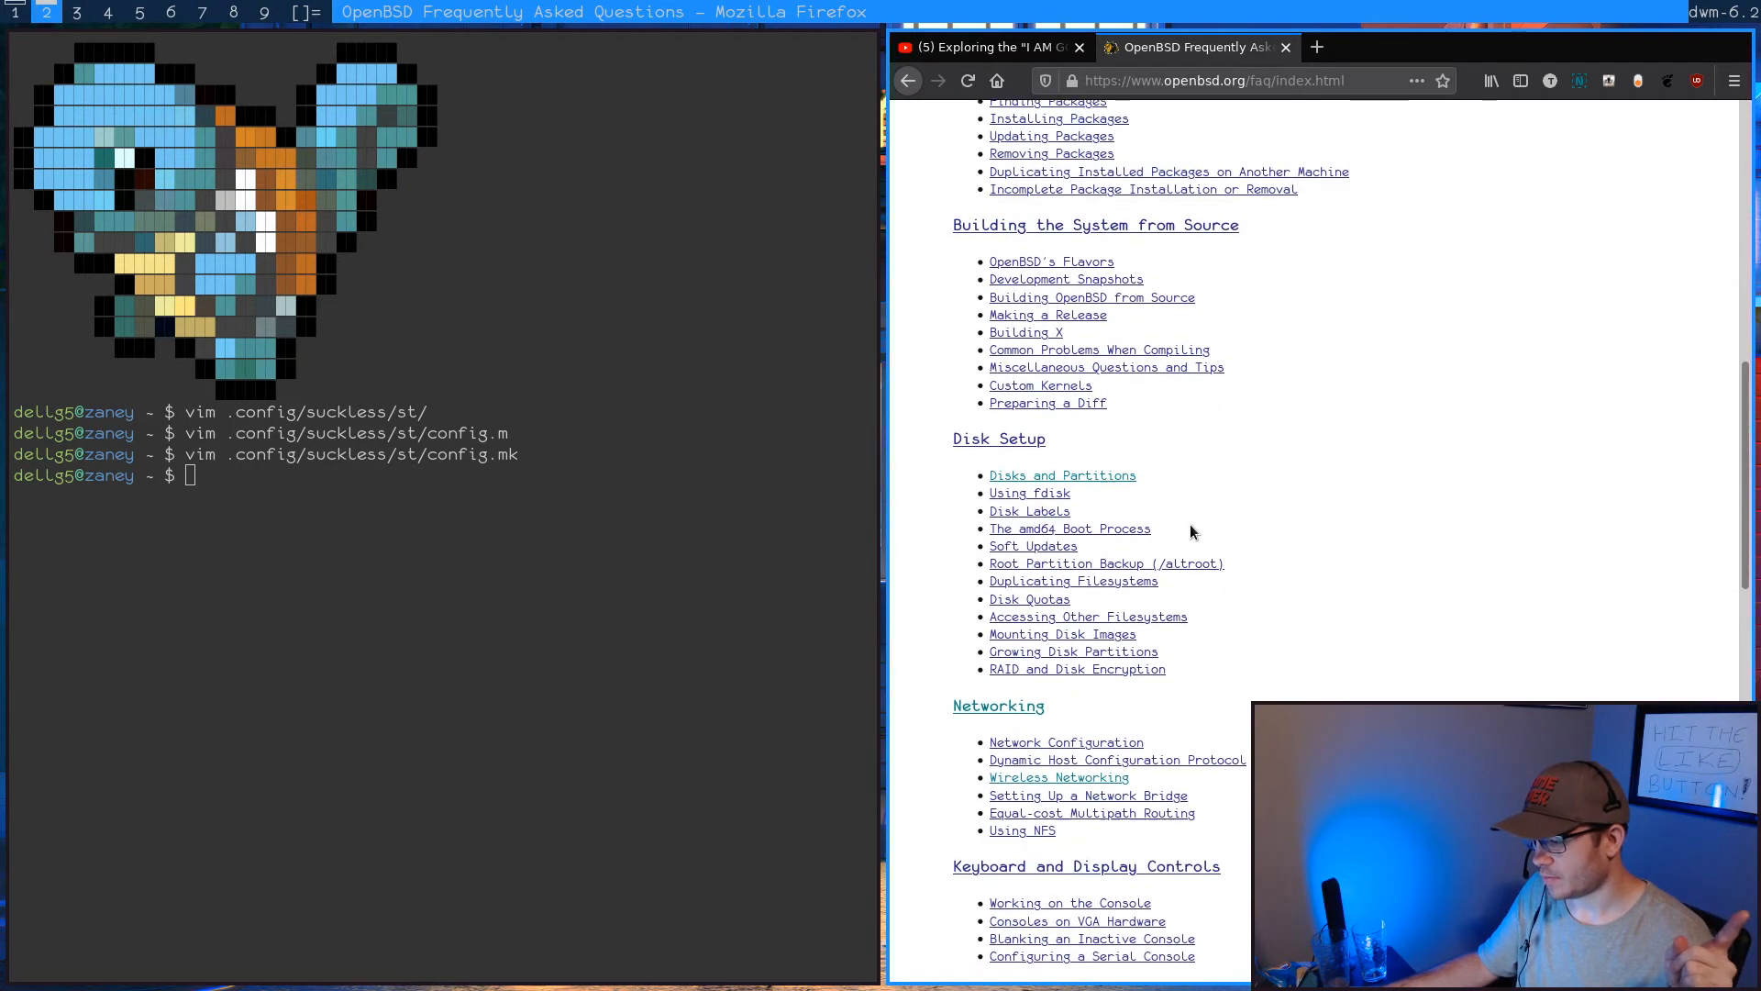
pyautogui.scroll(-3)
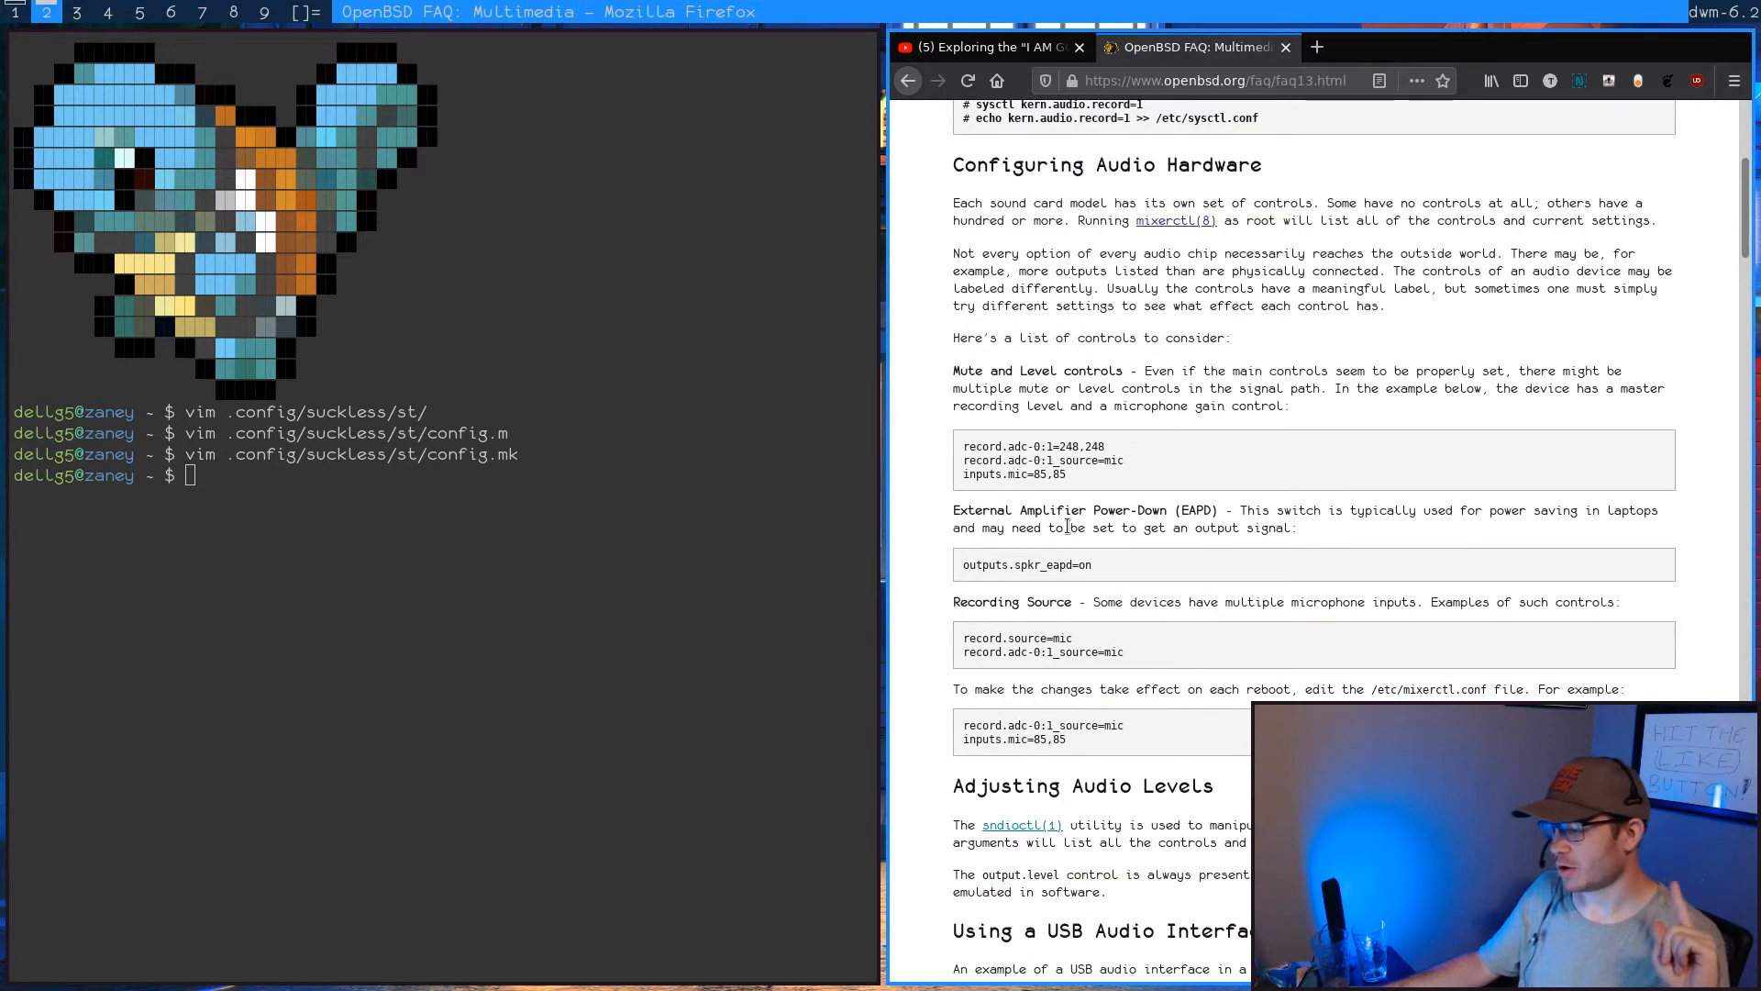
# - Scroll the Multimedia FAQ to Adjusting Audio Levels and highlight a phrase there
pyautogui.scroll(-3)
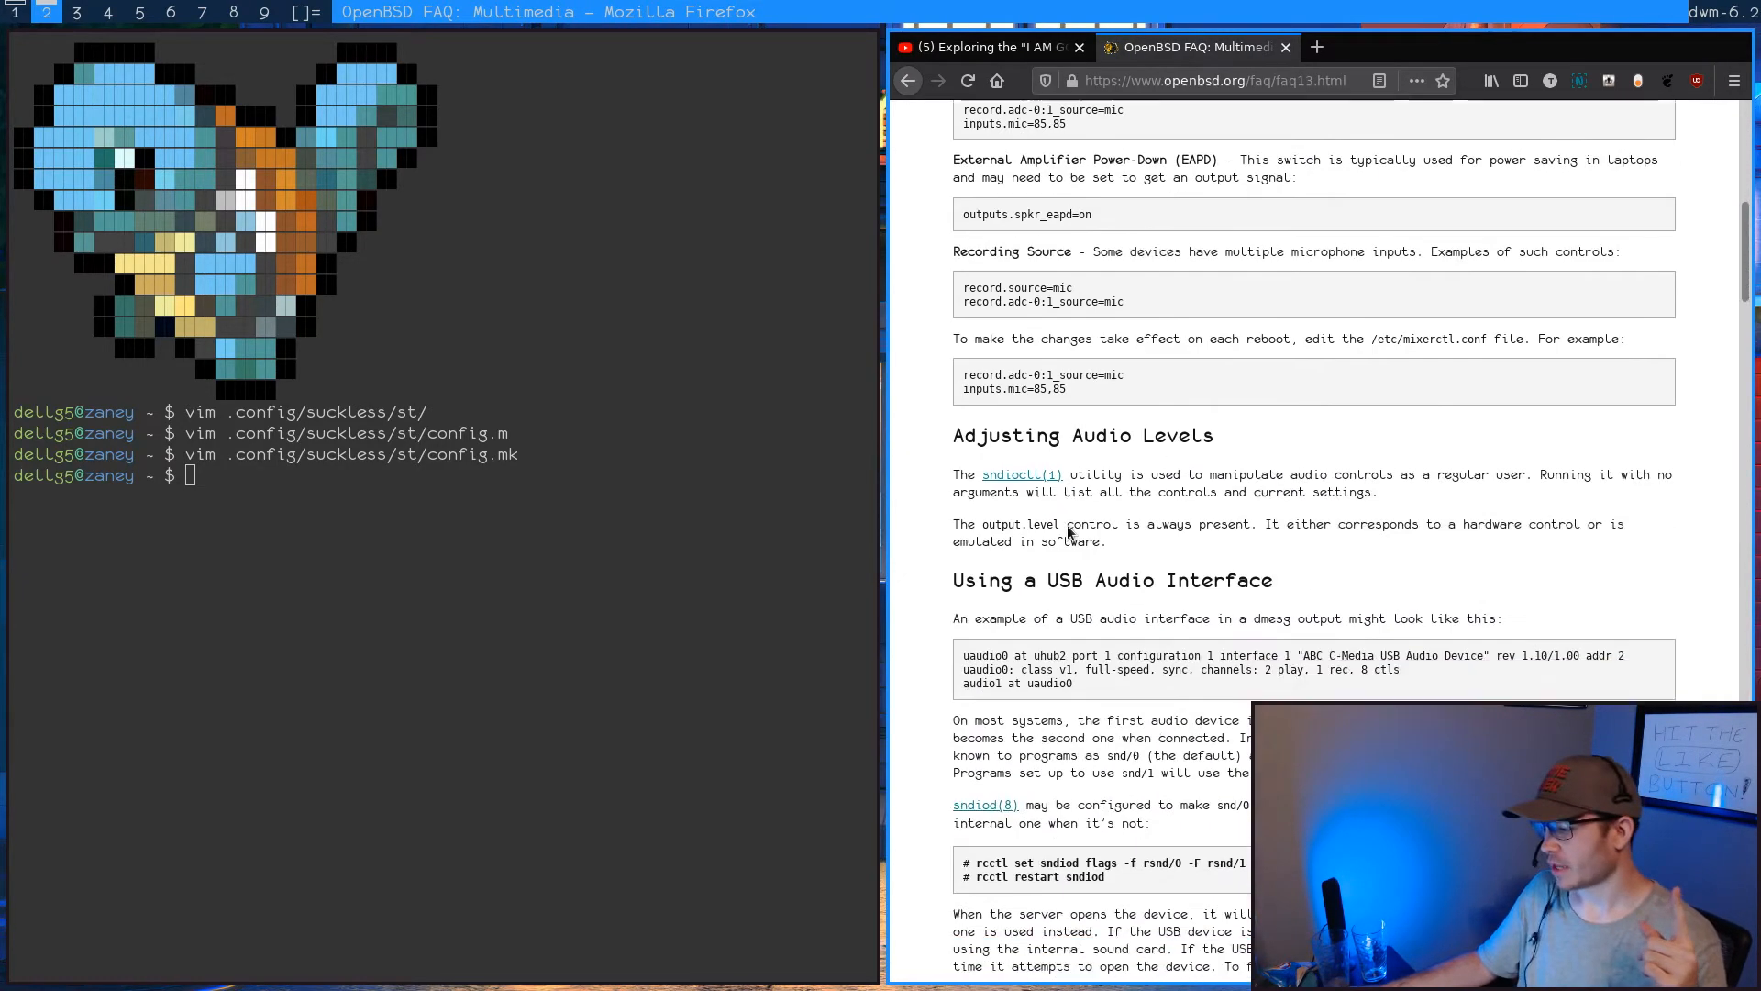
pyautogui.scroll(-3)
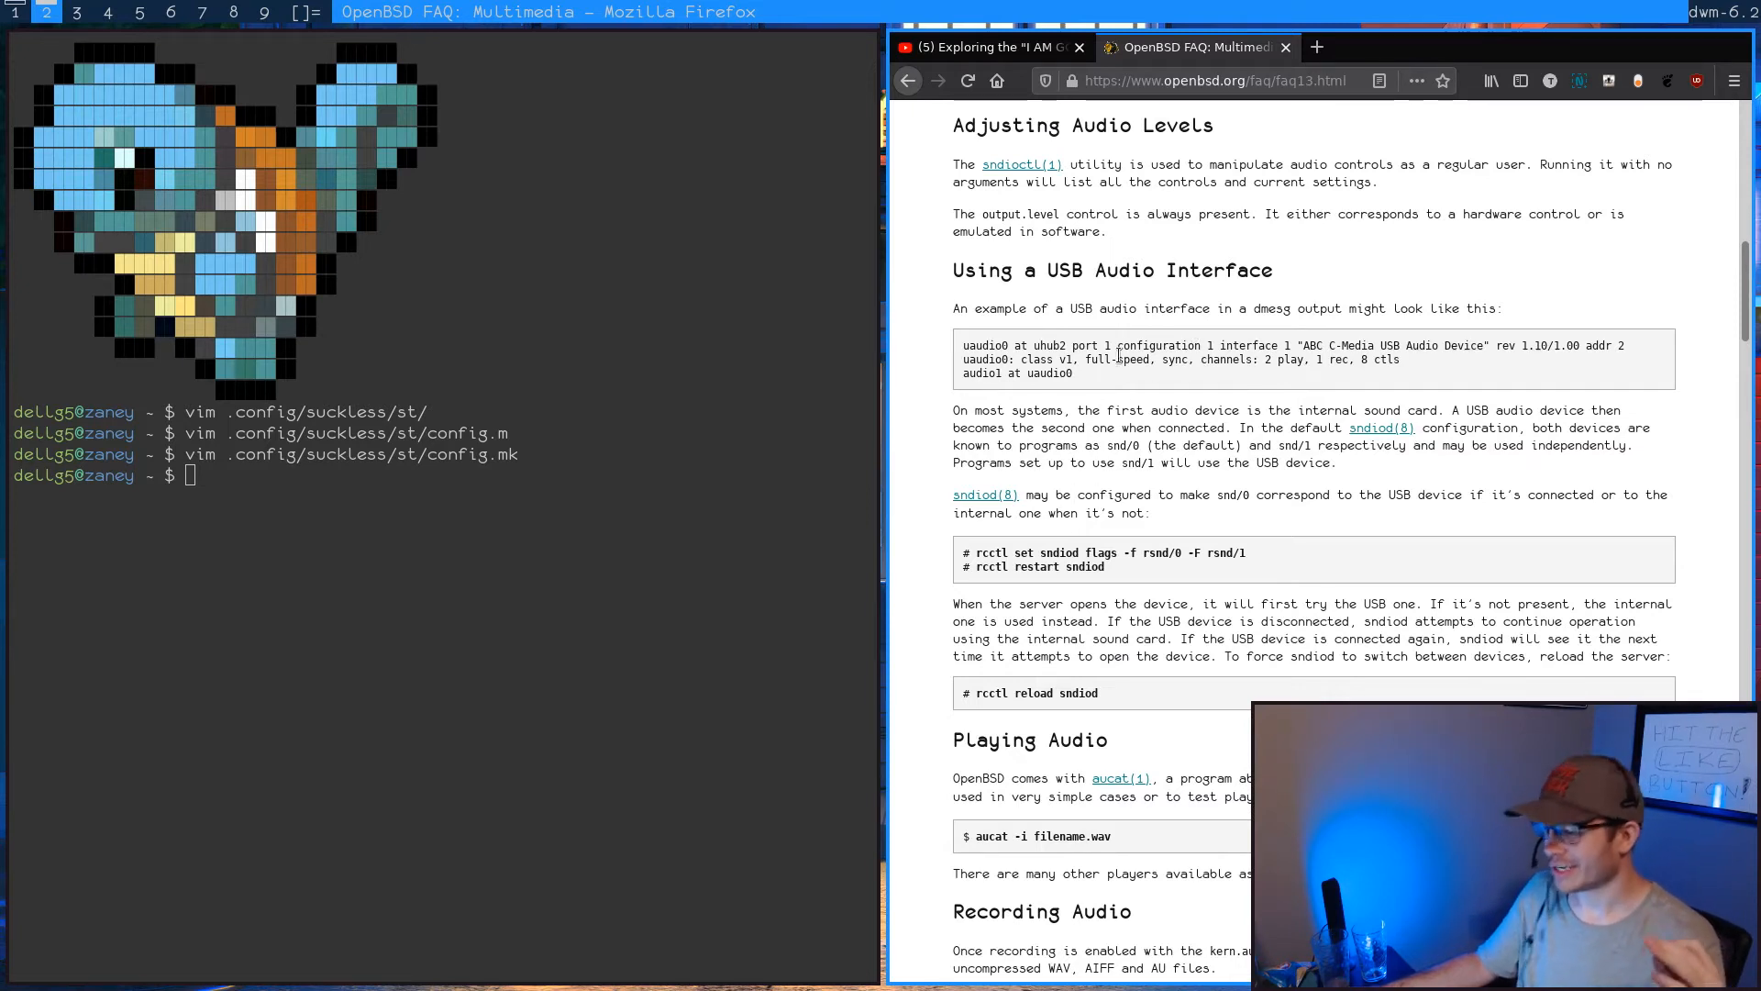
pyautogui.moveTo(1093, 409); pyautogui.dragTo(1438, 428)
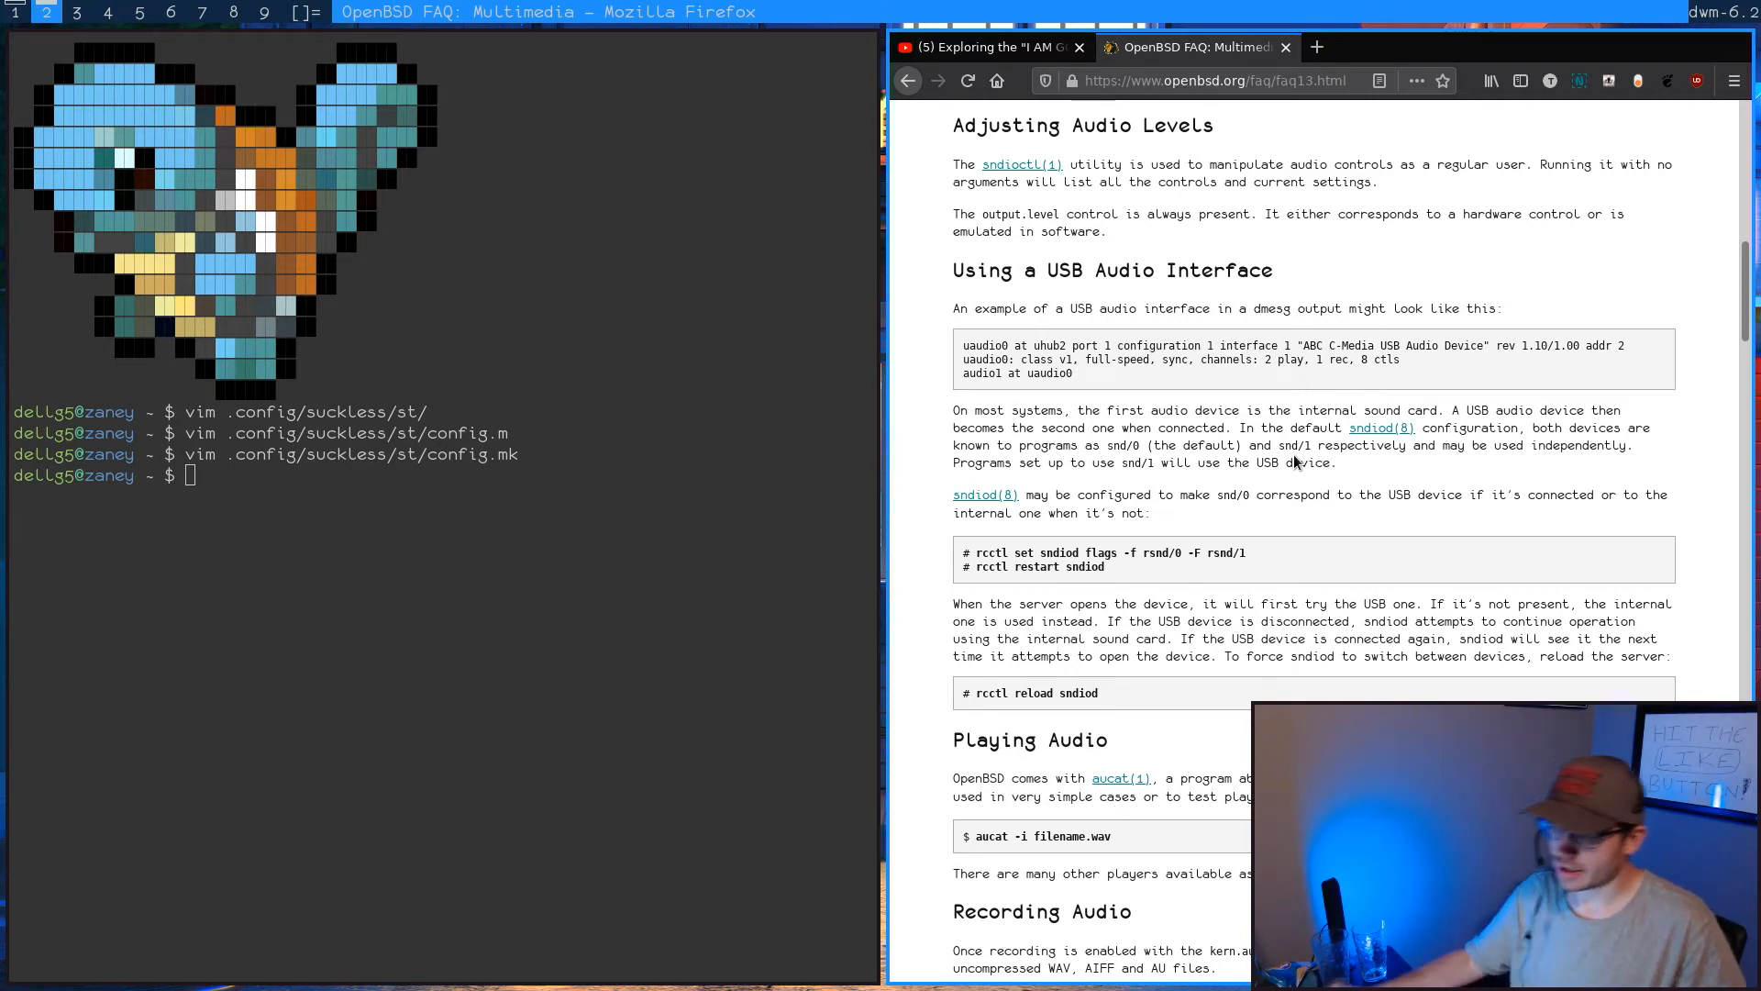
# - Scroll to the USB audio interface section and highlight the sentence about the USB device being connected
pyautogui.scroll(-3)
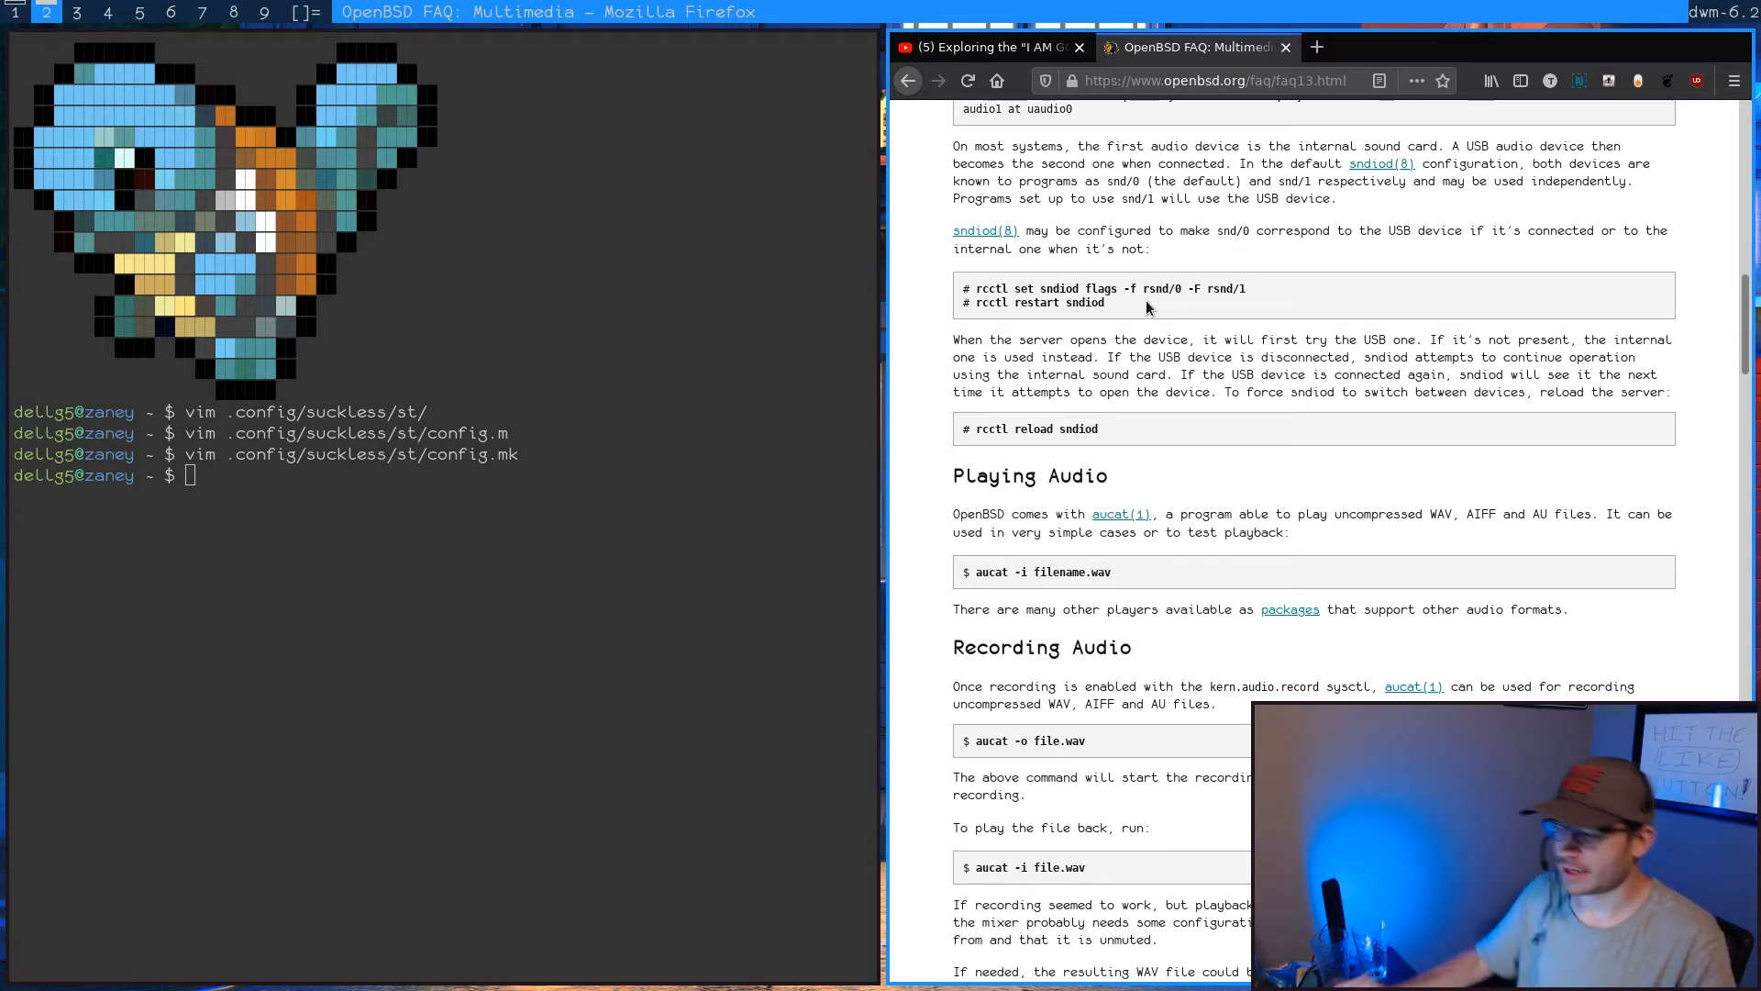
pyautogui.moveTo(1022, 288); pyautogui.dragTo(1143, 288)
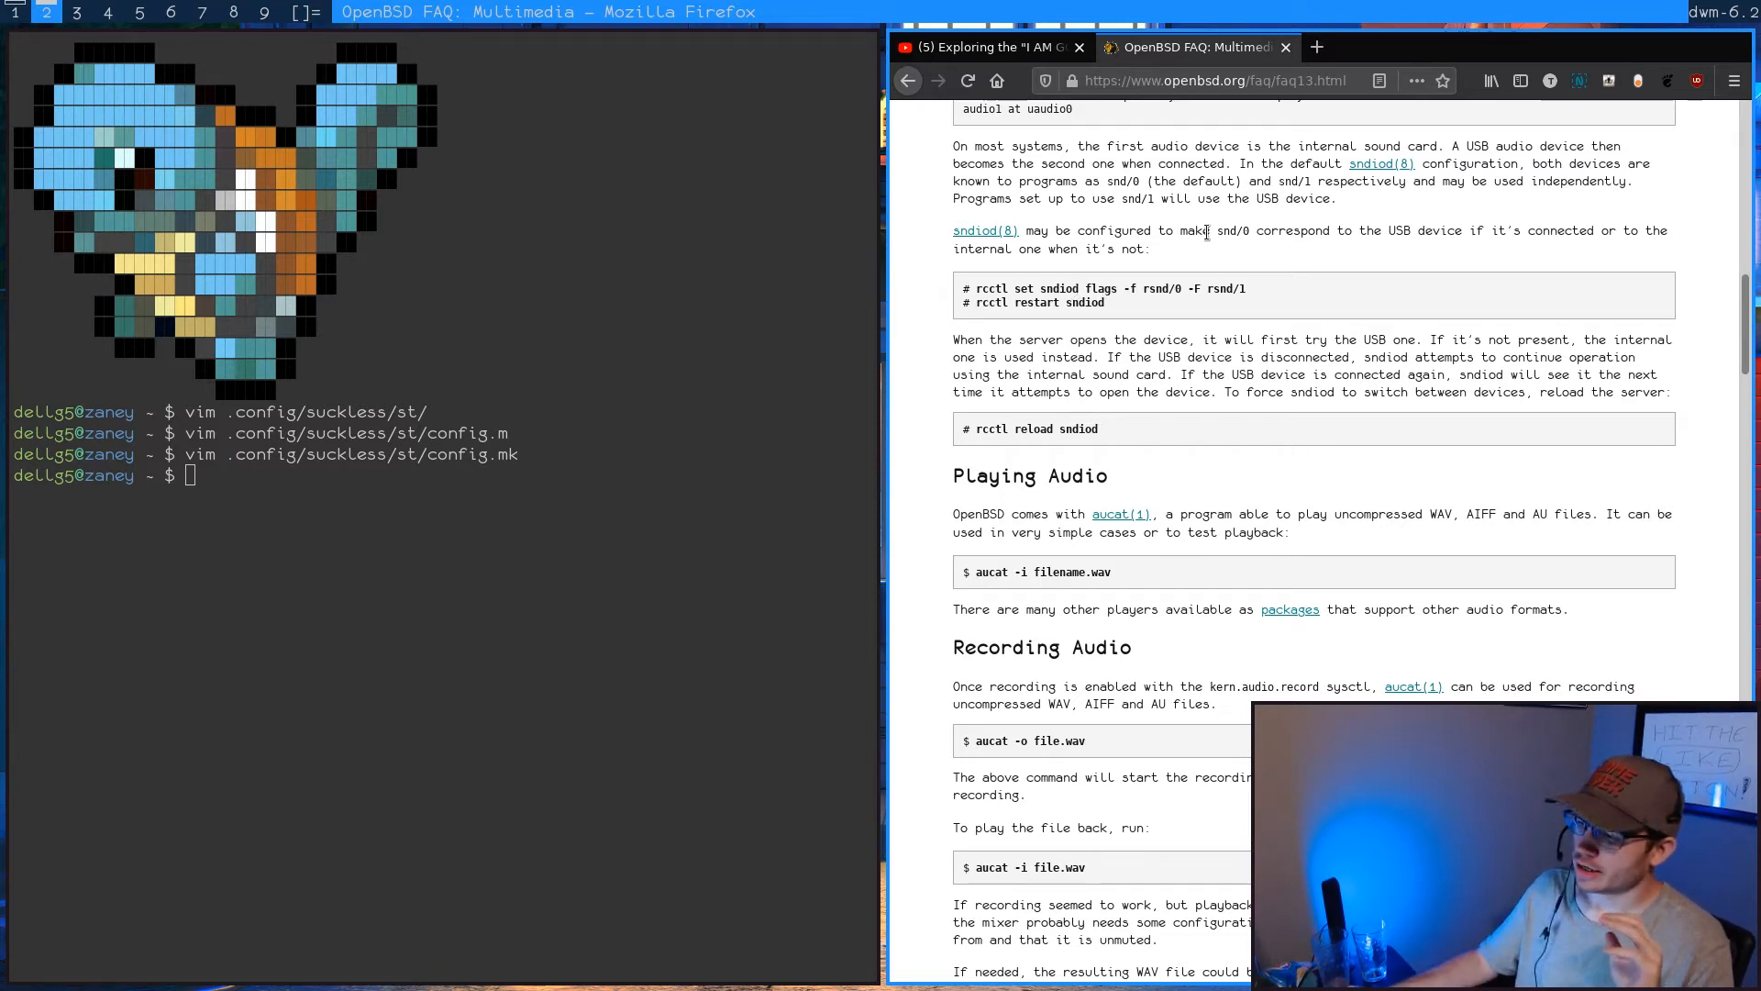
pyautogui.doubleClick(1225, 231)
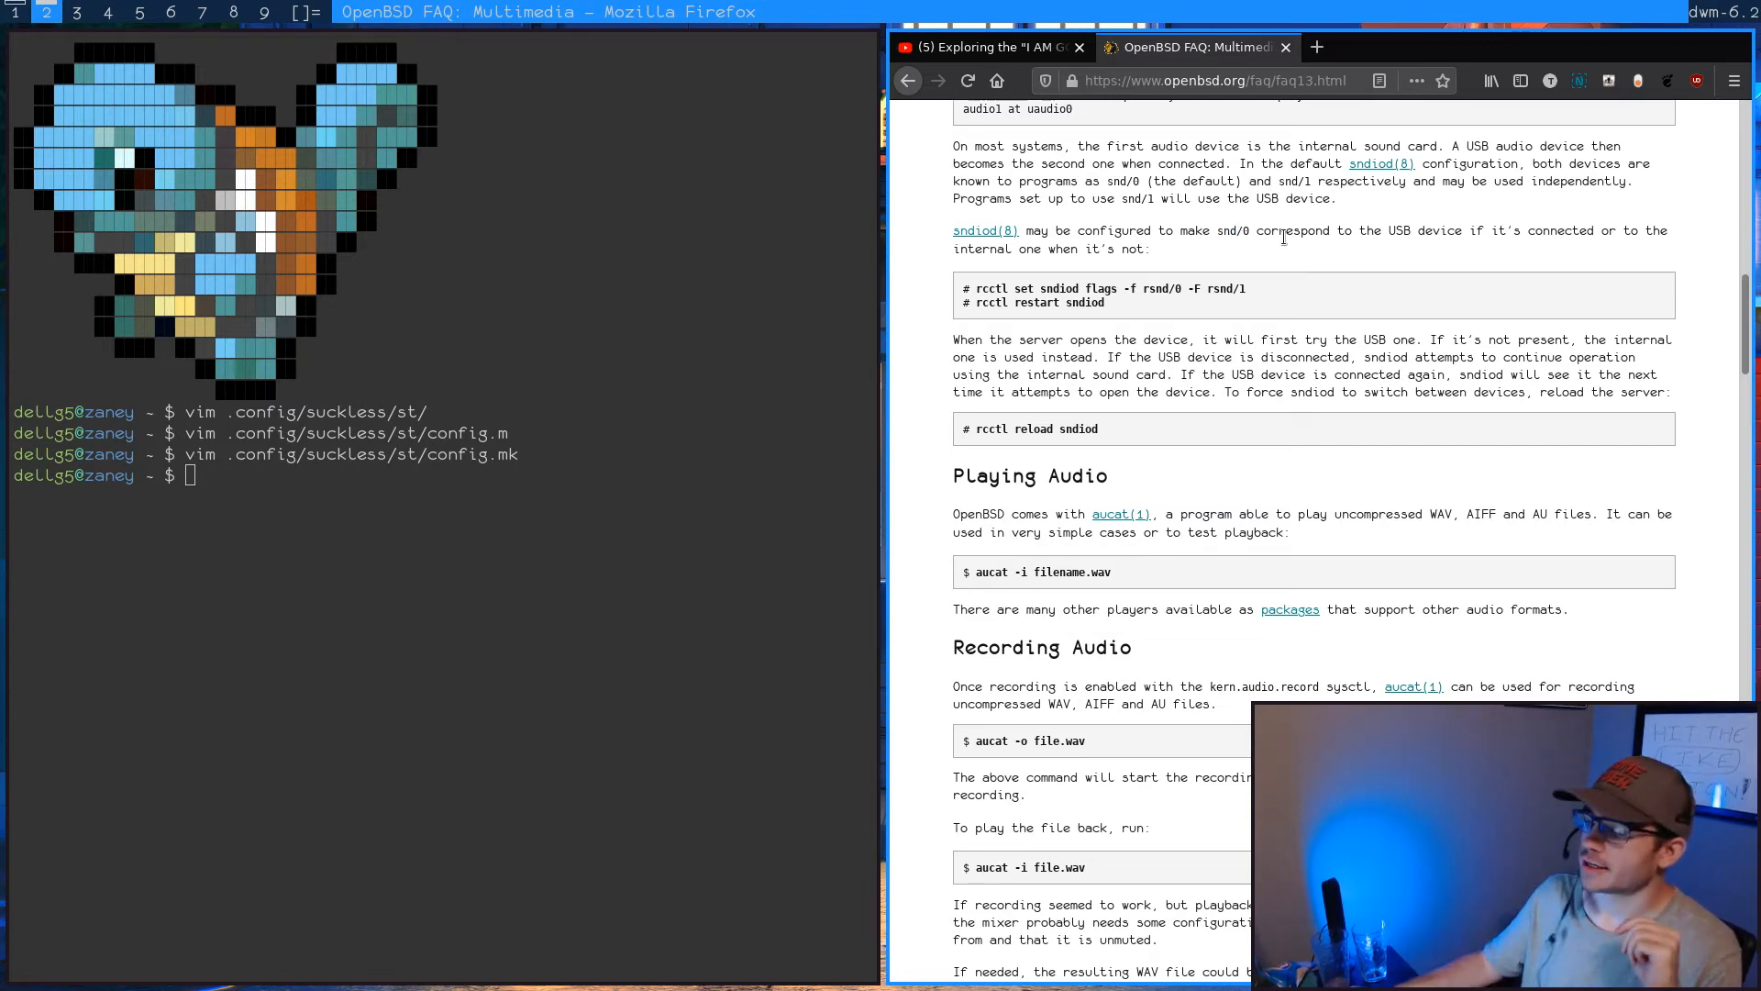
pyautogui.moveTo(1285, 231); pyautogui.dragTo(1493, 232)
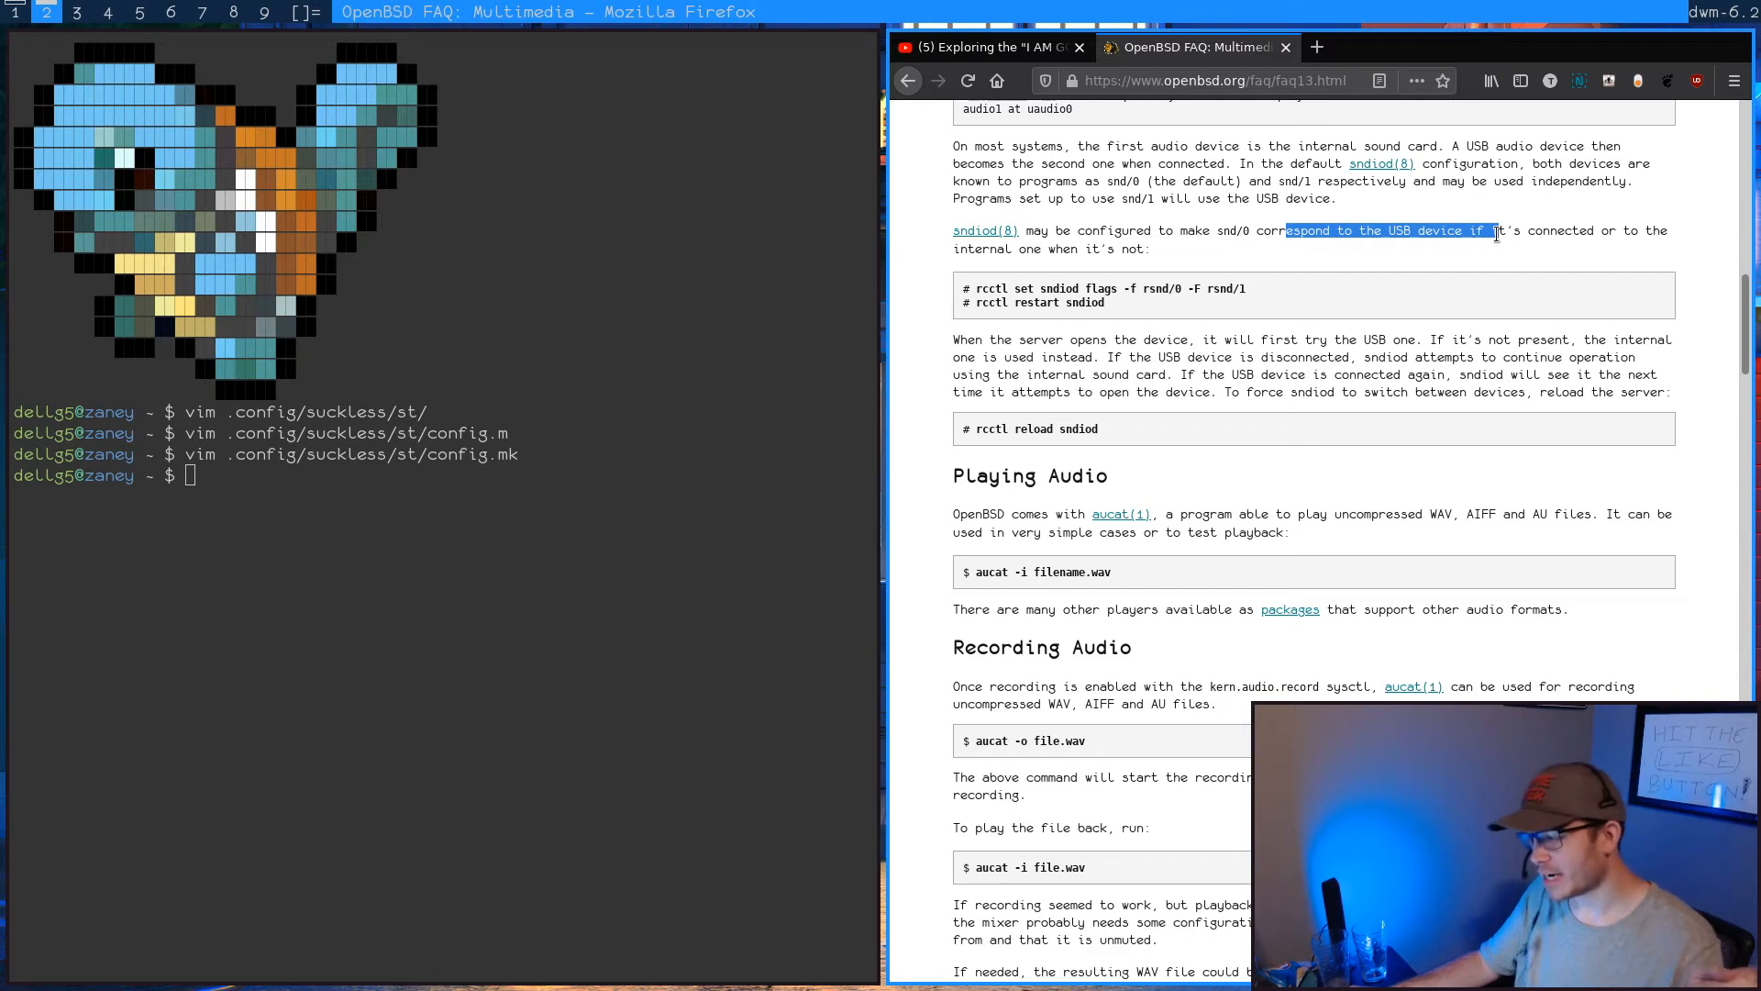
pyautogui.moveTo(1496, 231); pyautogui.dragTo(1592, 231)
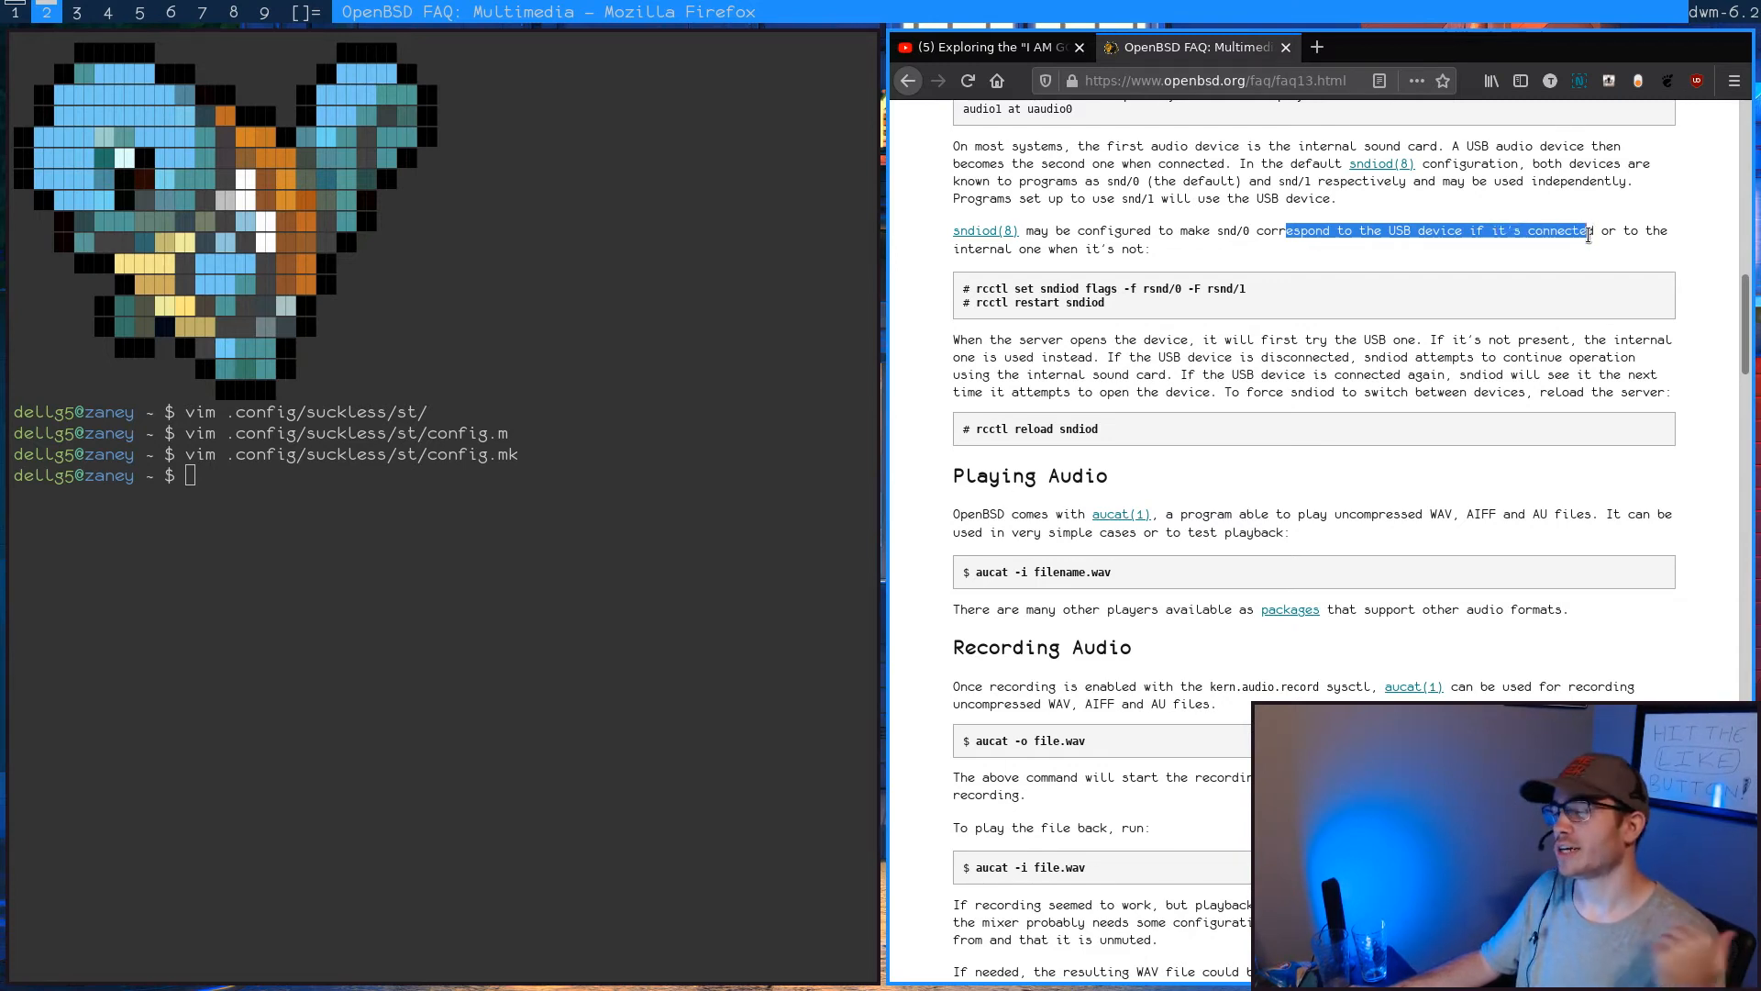
pyautogui.click(1589, 231)
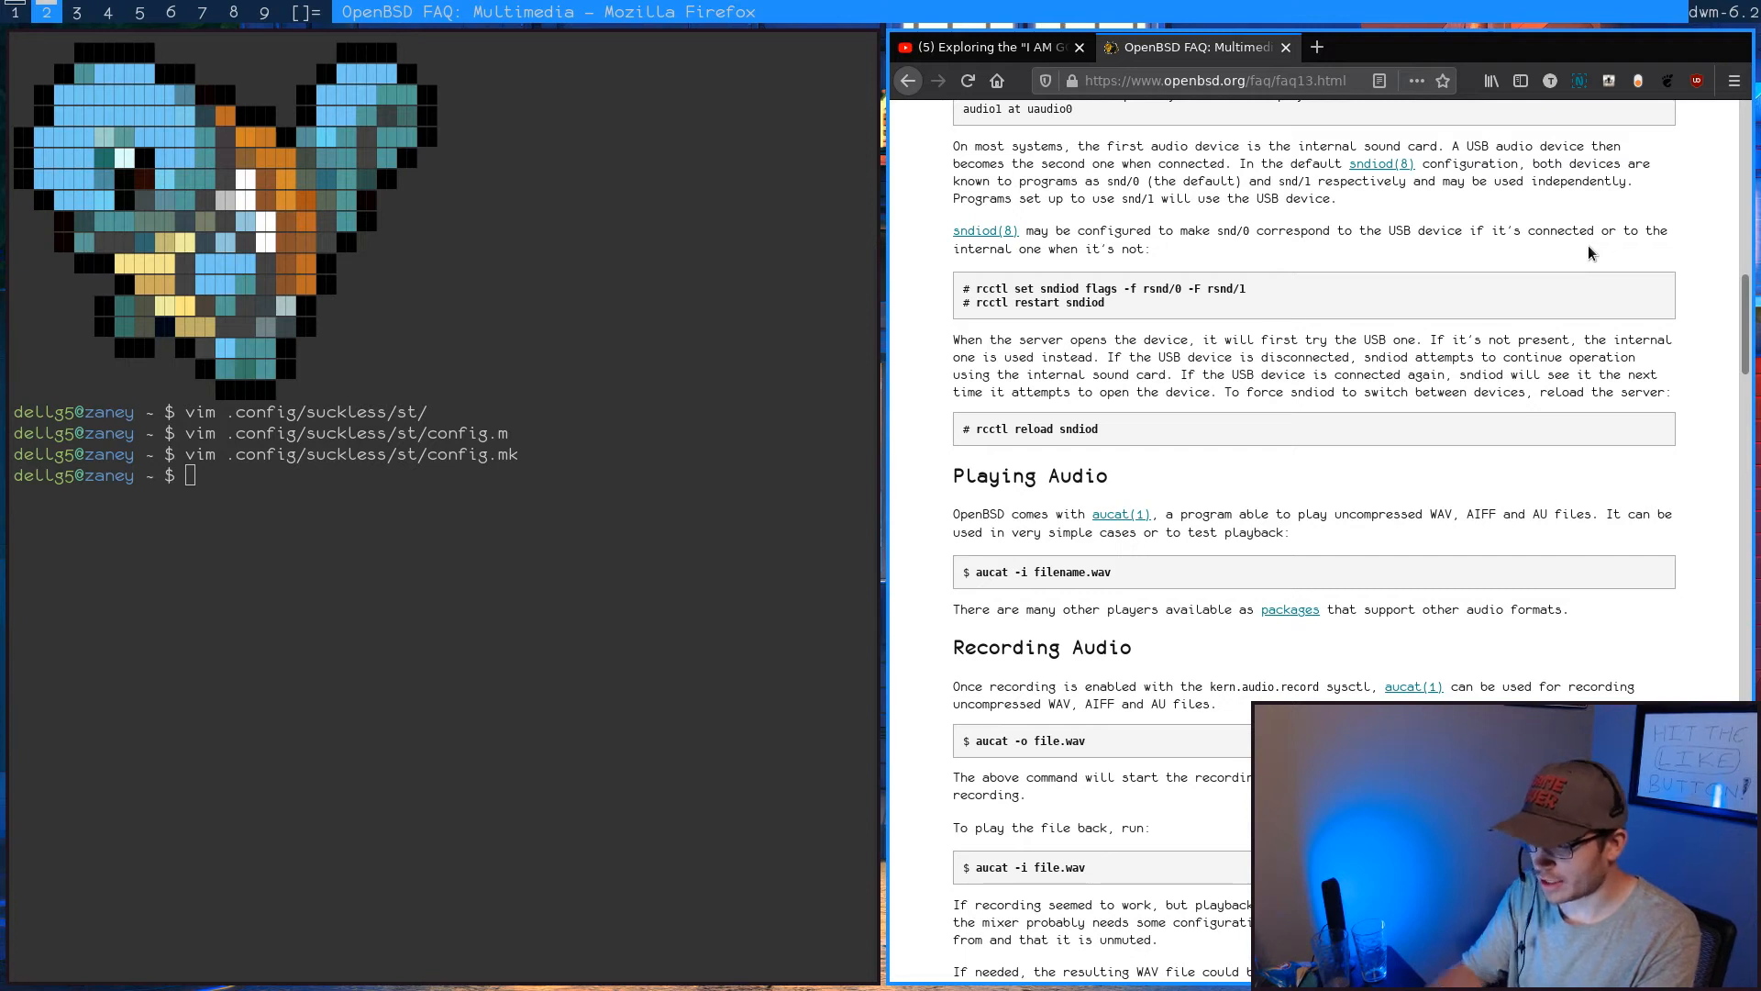
# - Run doas mixerctl to list the mixer settings, then begin an sndio command
pyautogui.write('m')
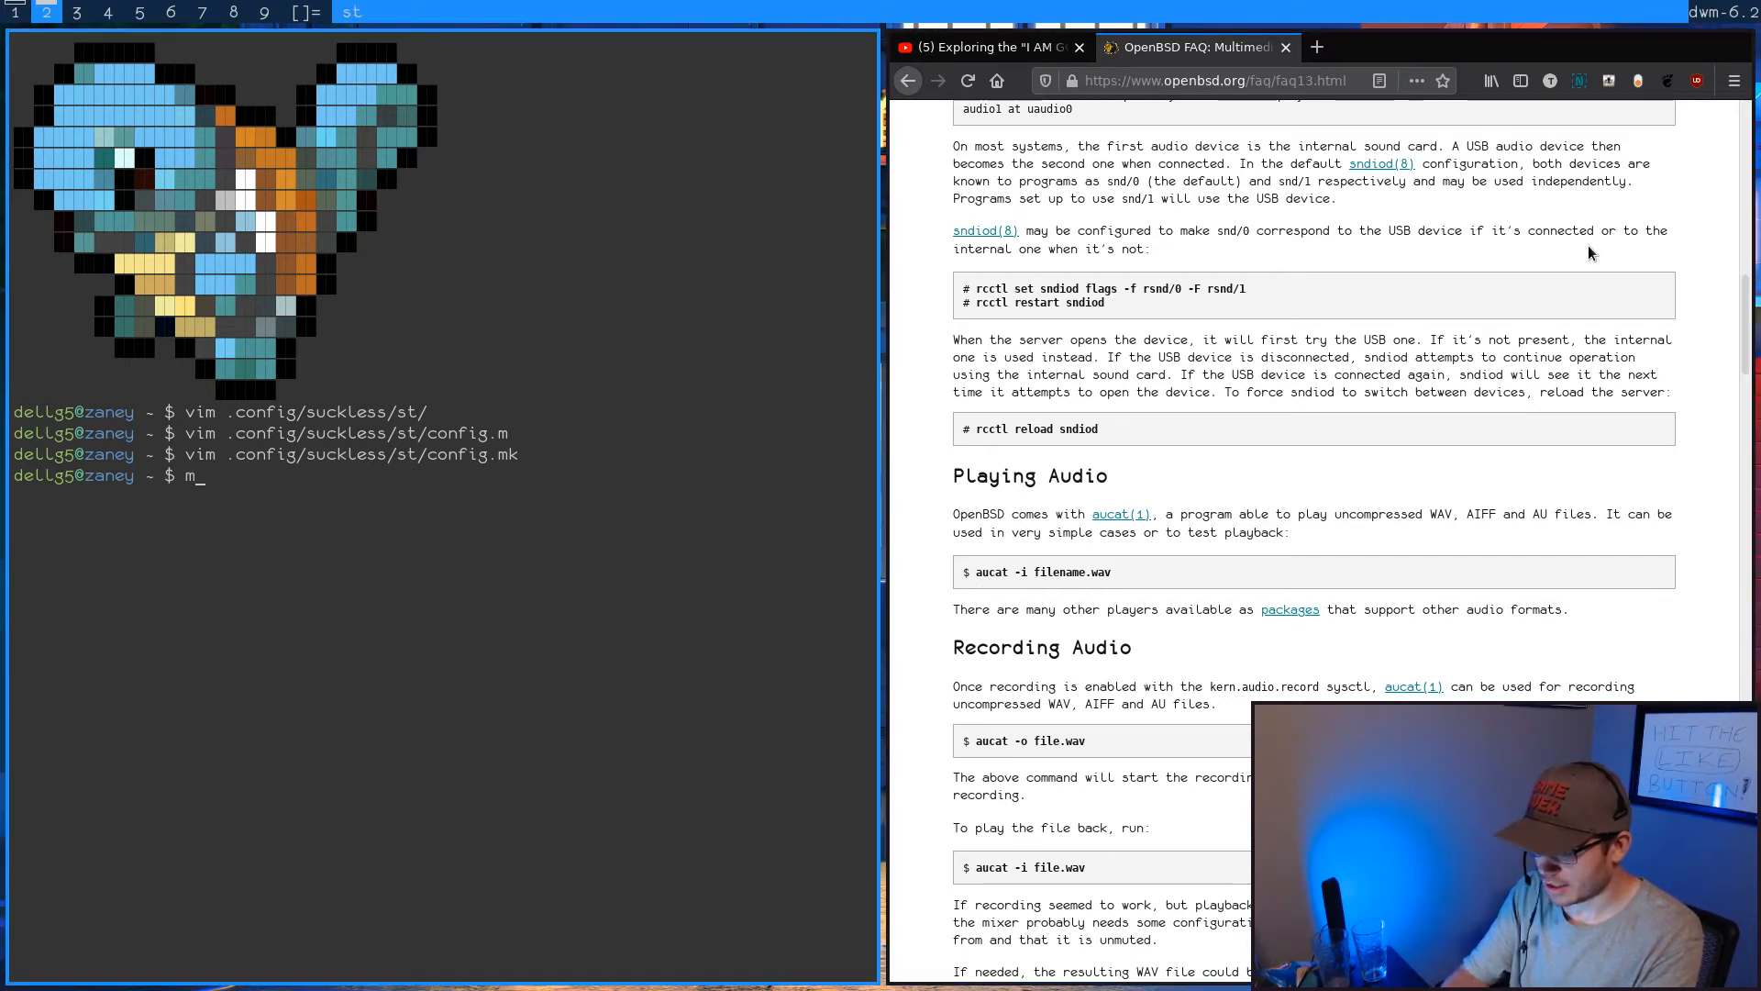
pyautogui.write('doas')
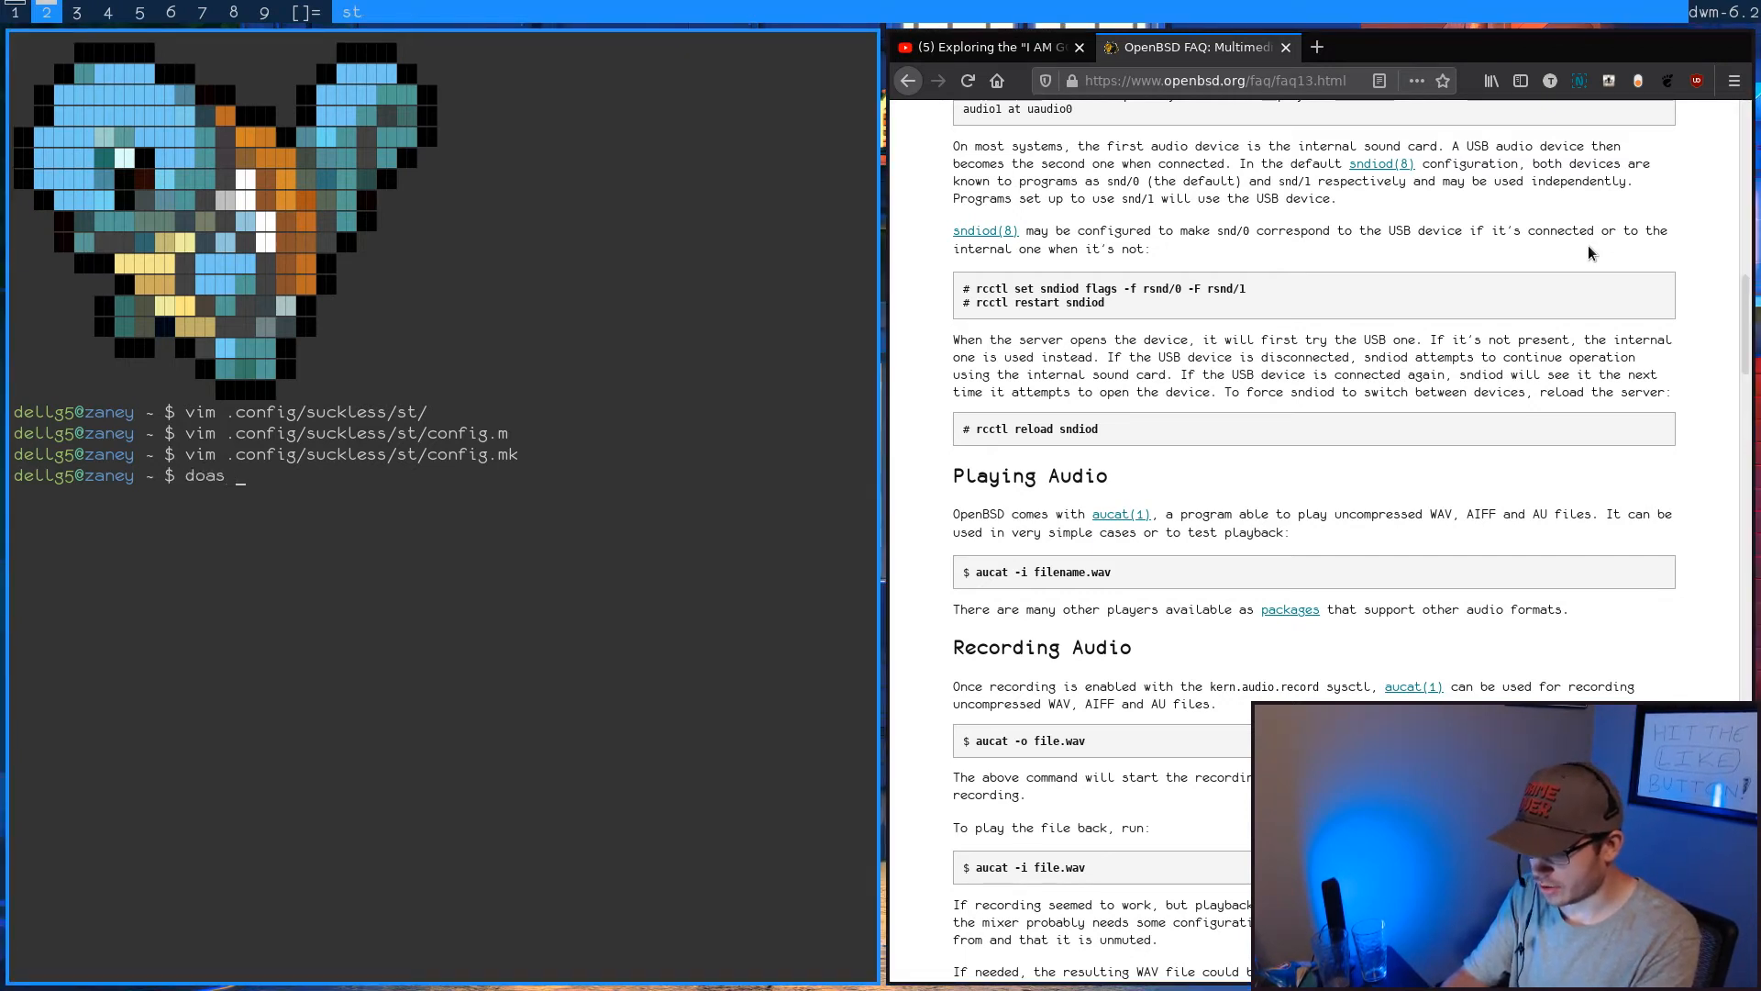
pyautogui.write('mixerctl')
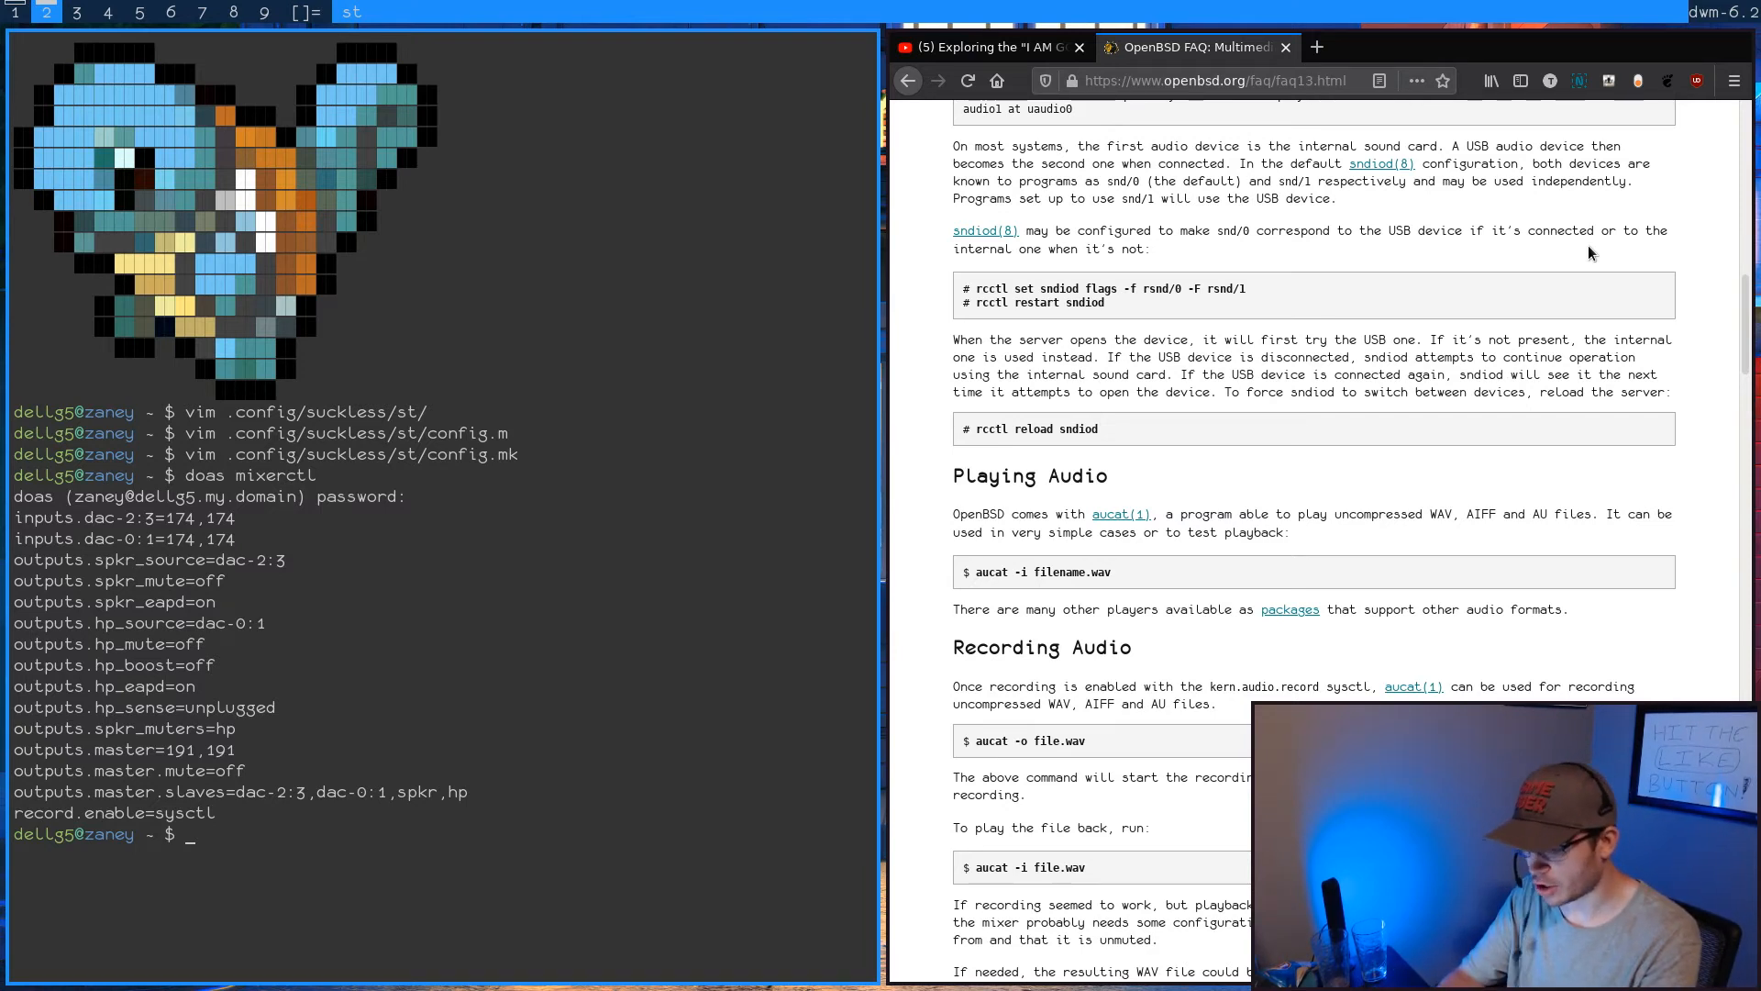
pyautogui.write('sndio')
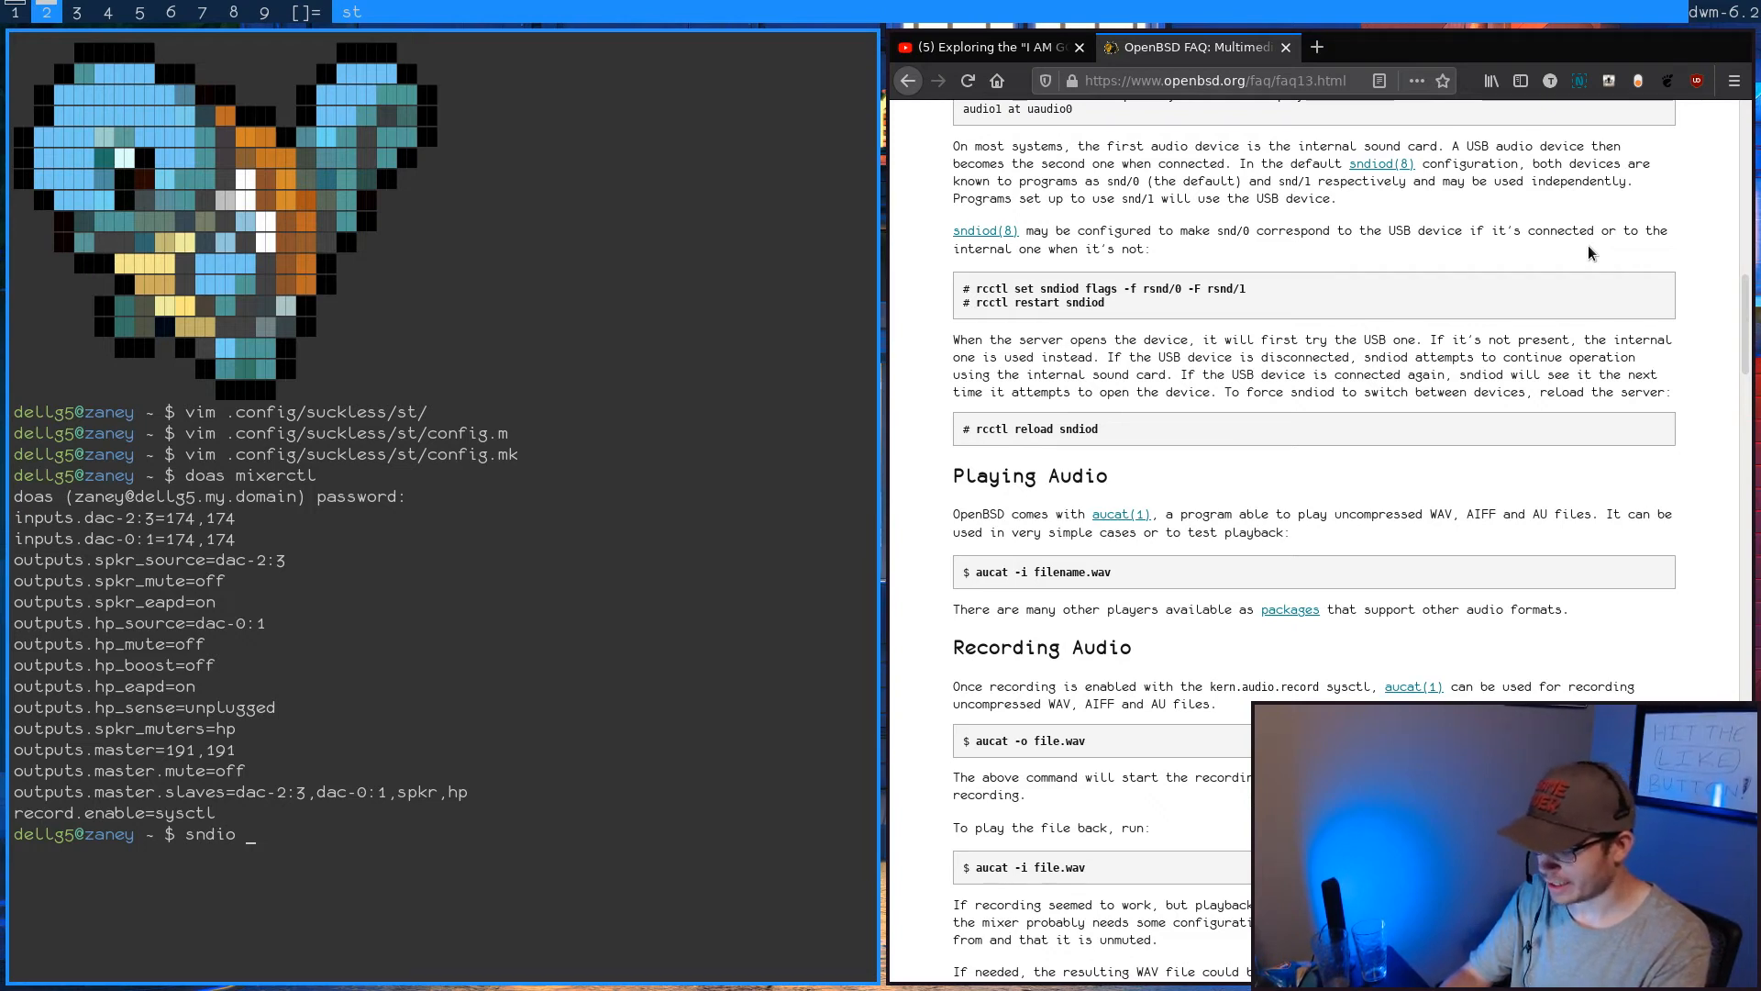
# - Raise the volume with sndioctl output.level=+0.1, correcting a mistyped .7 value
pyautogui.write('ctl')
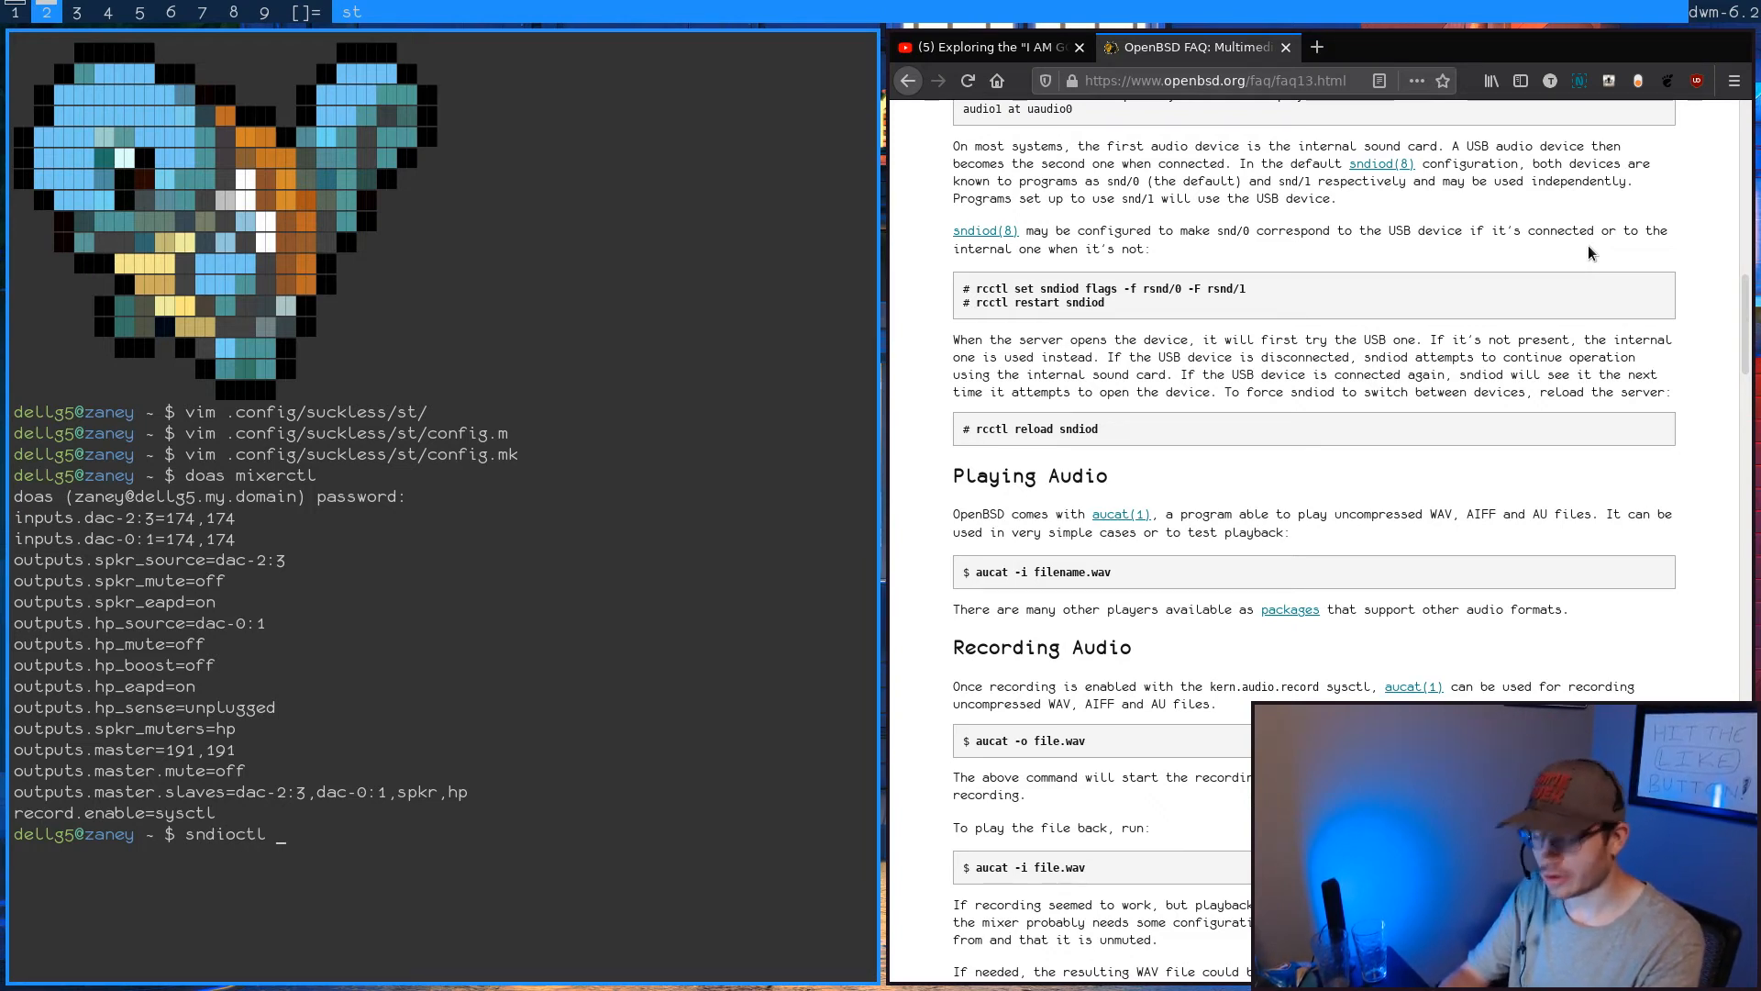
pyautogui.write('o')
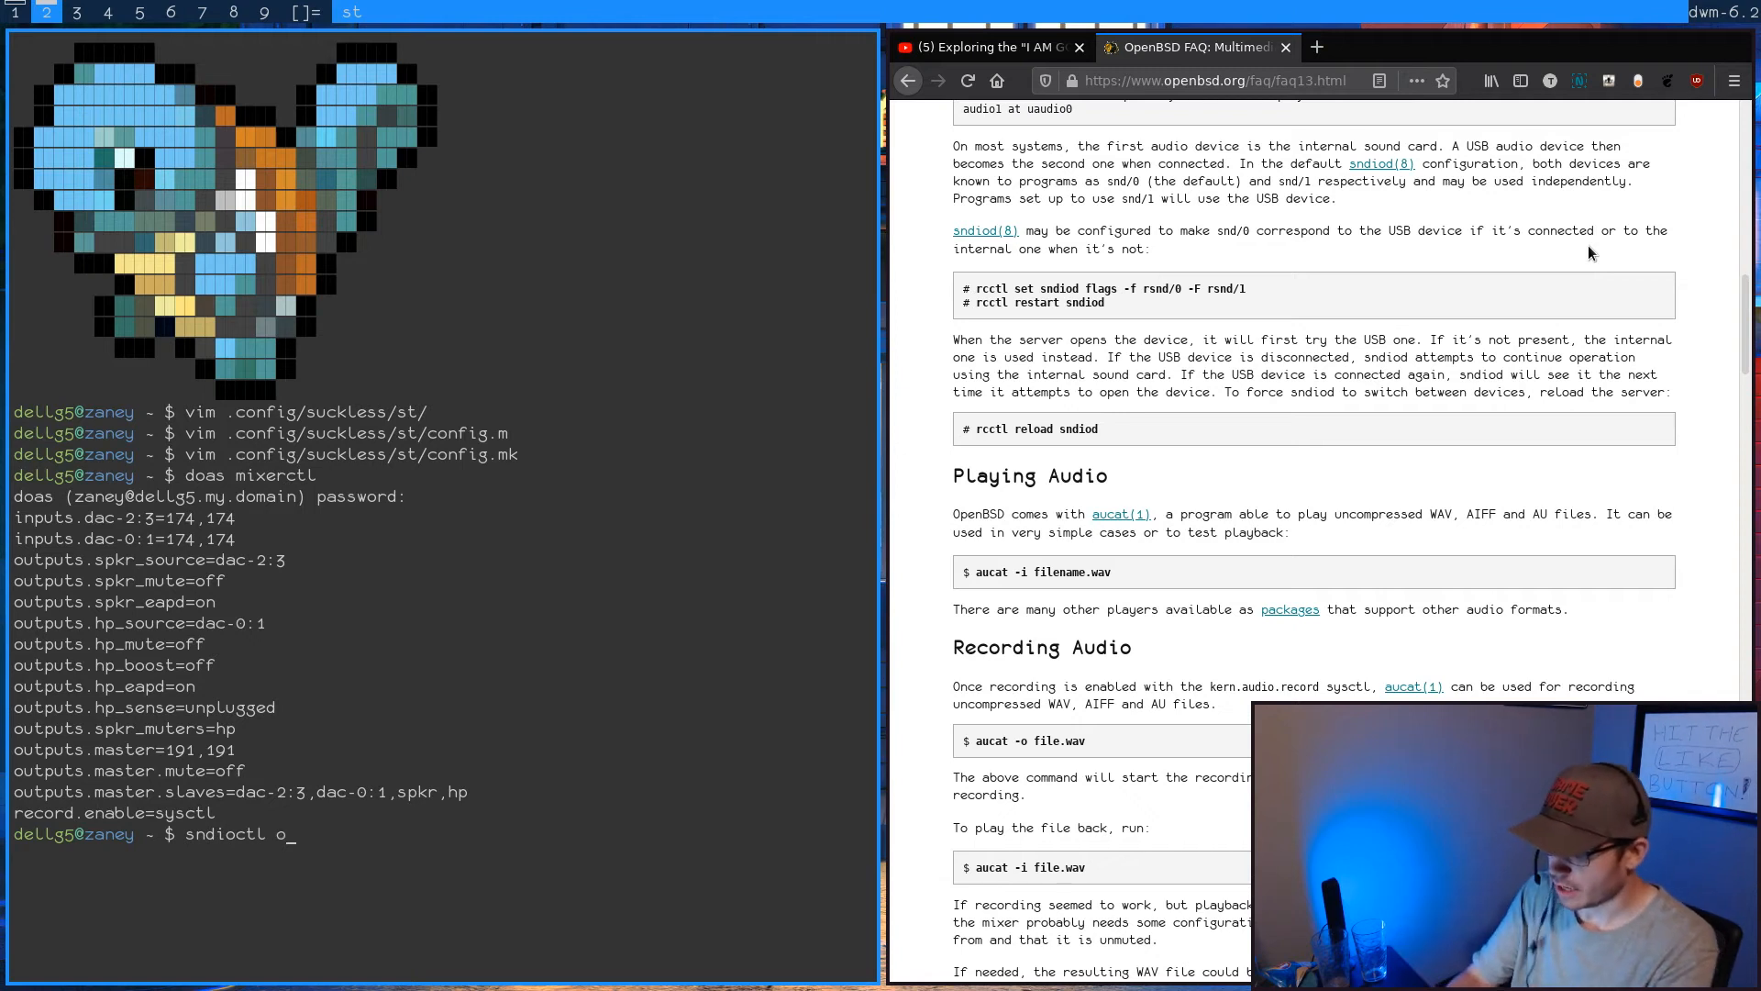
pyautogui.write('utput.le')
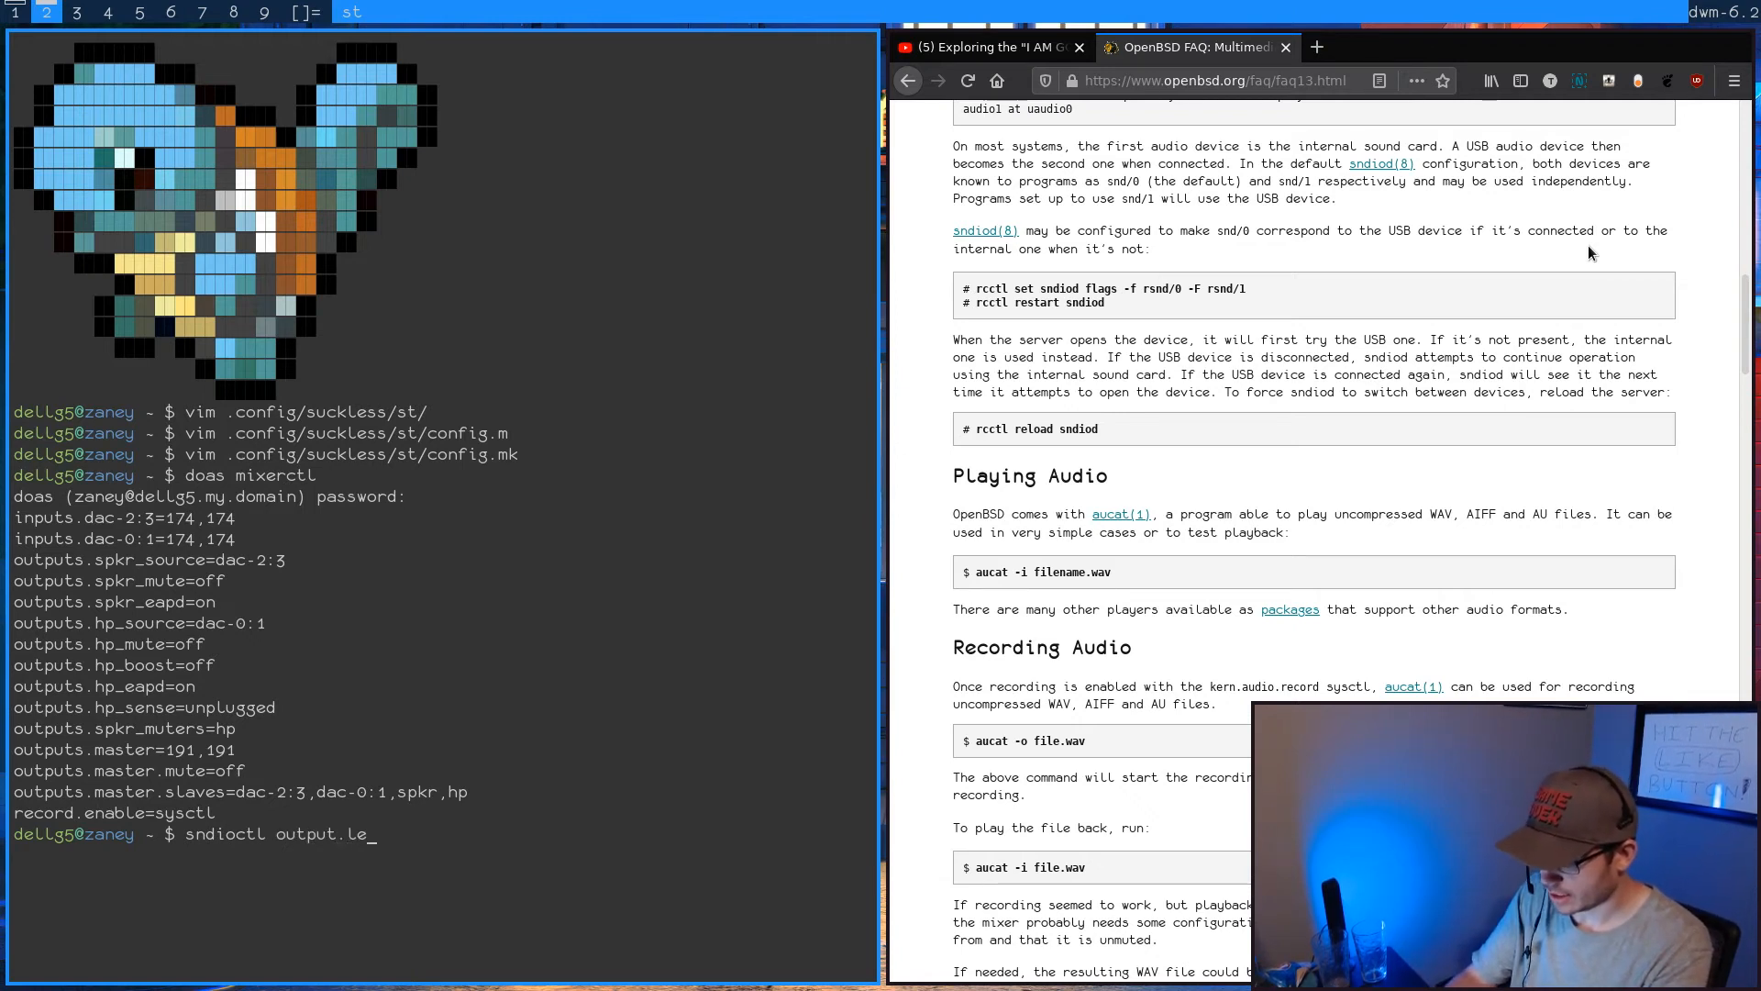
pyautogui.write('vel=')
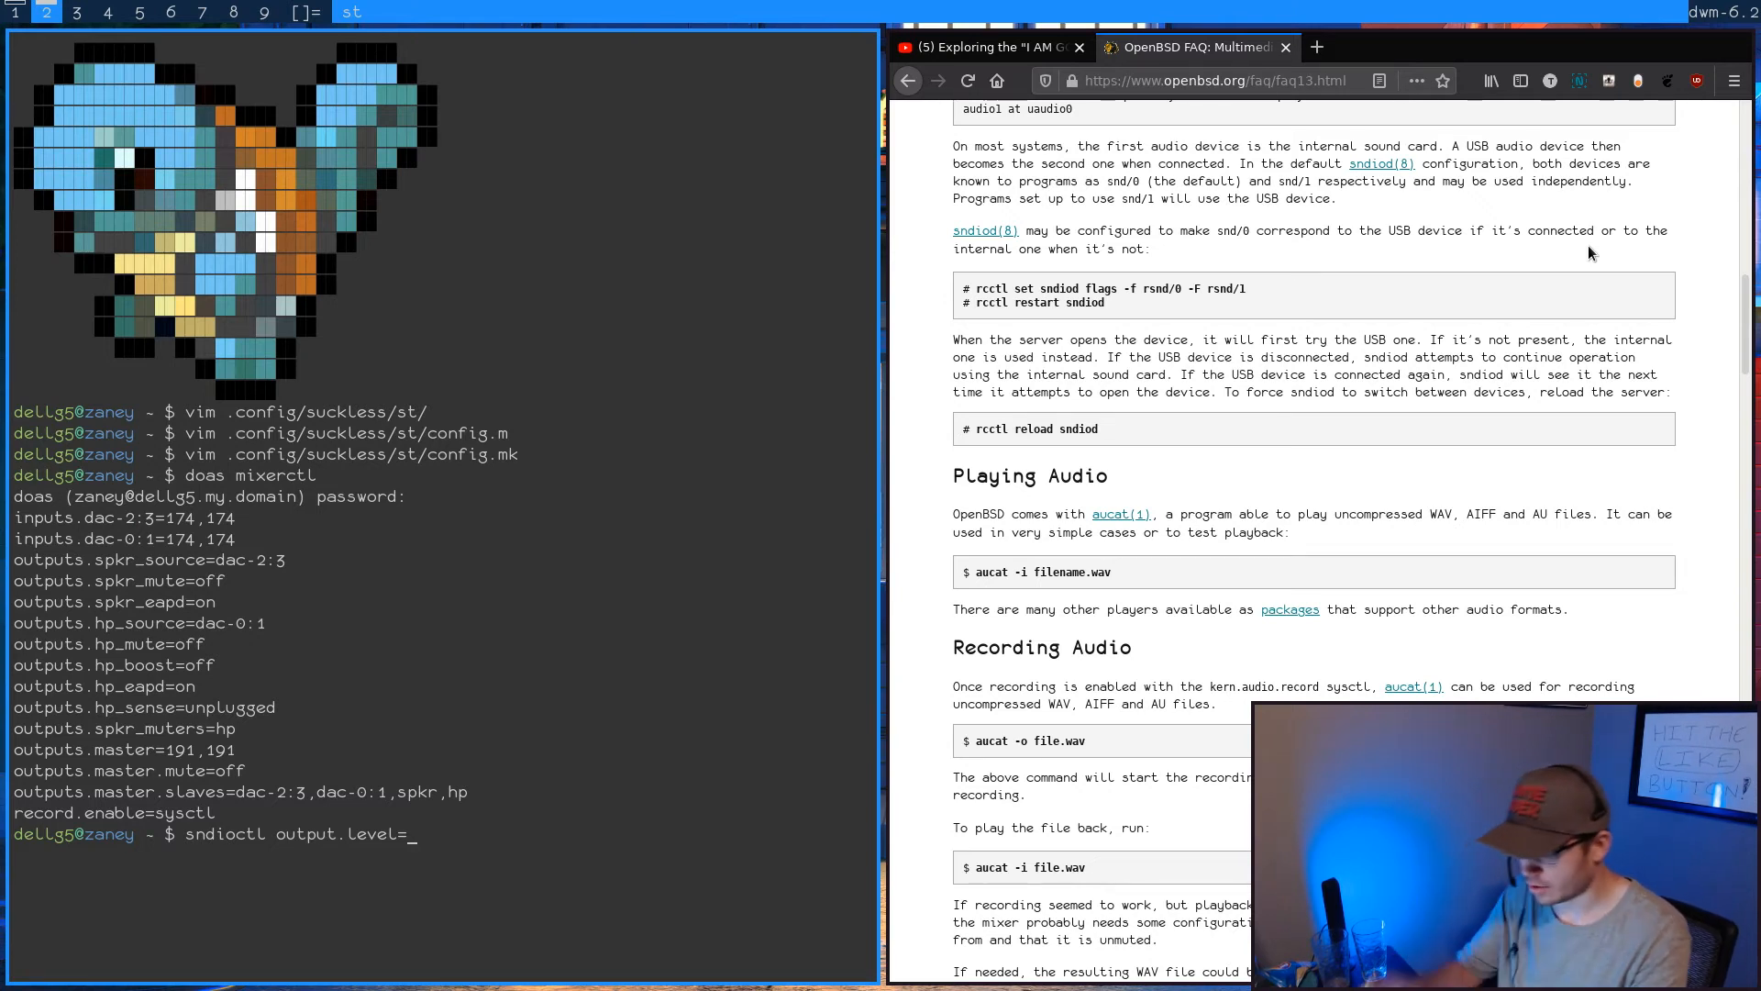
pyautogui.write('.7')
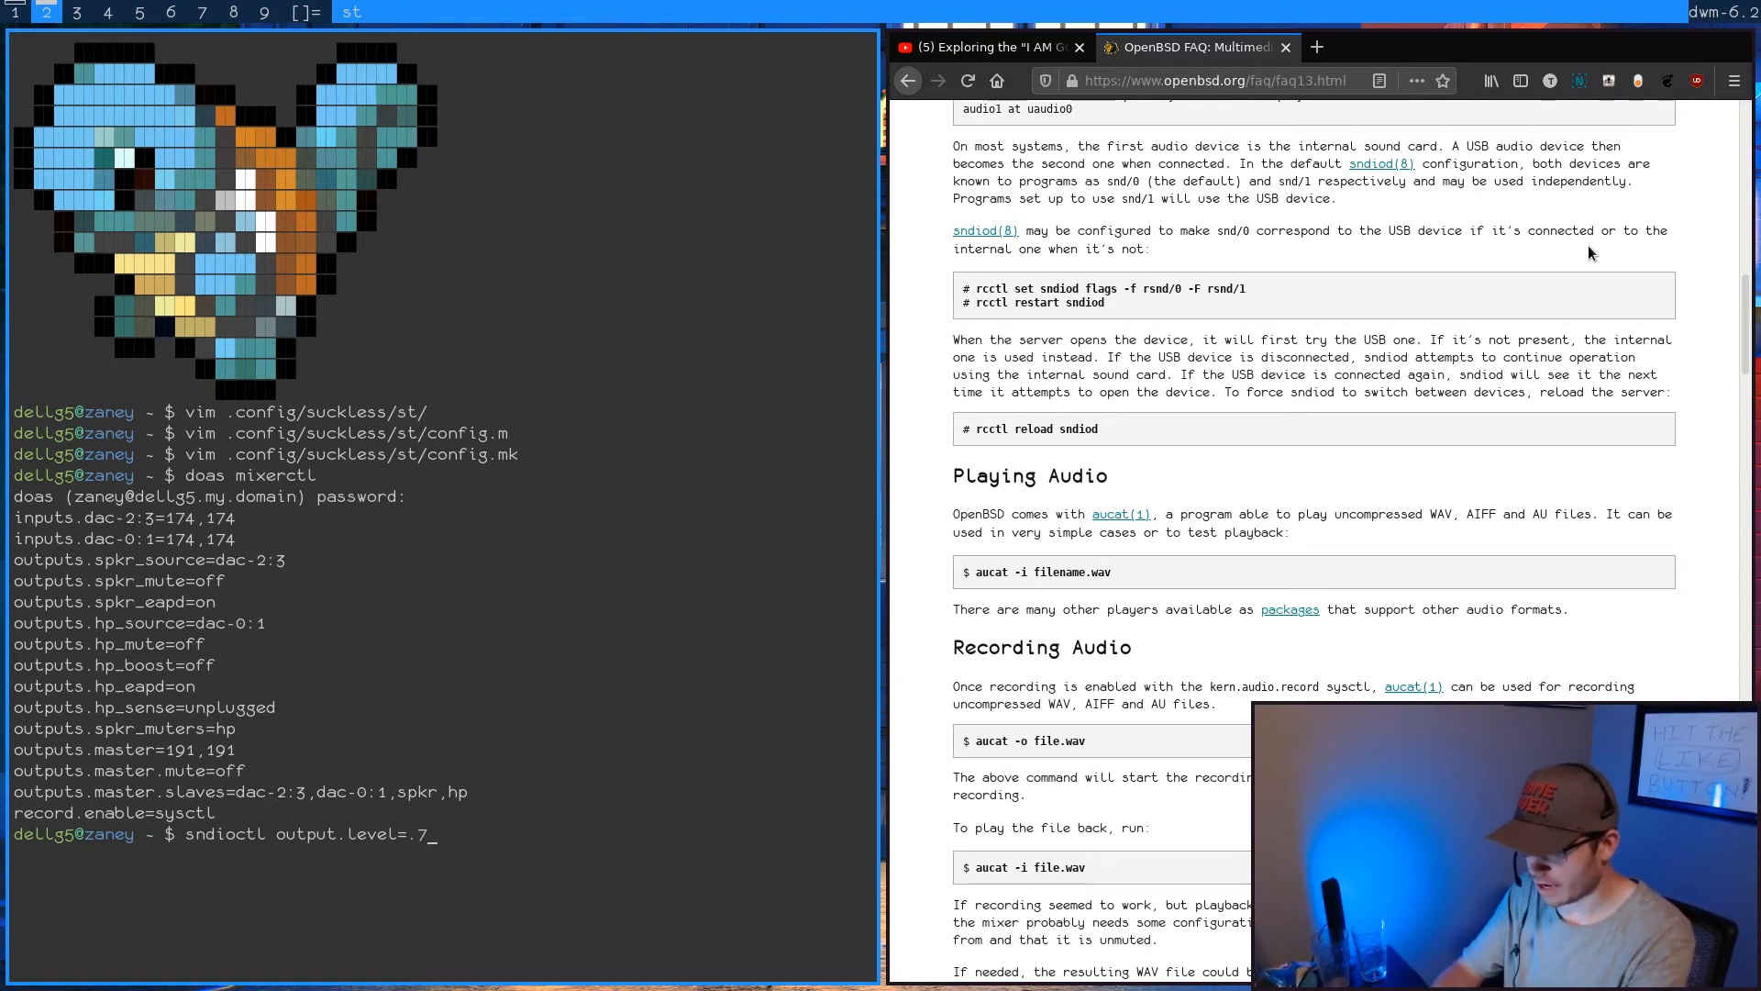
pyautogui.press('BackSpace')
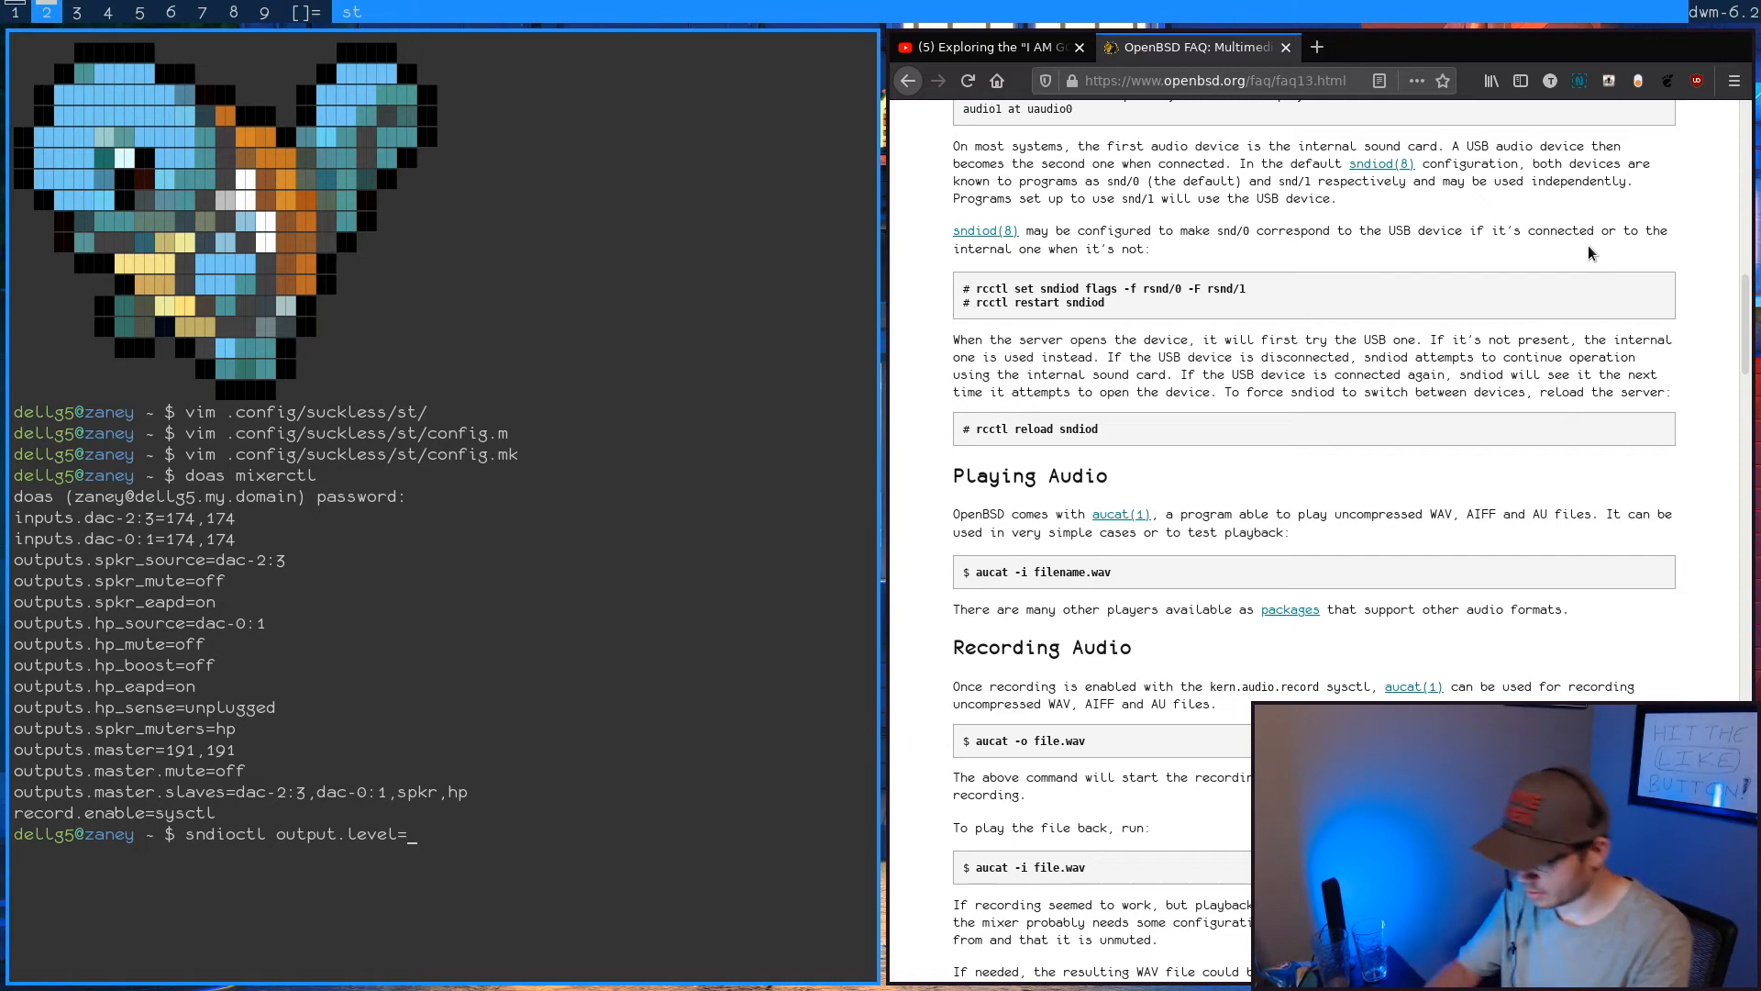
pyautogui.write('+0.')
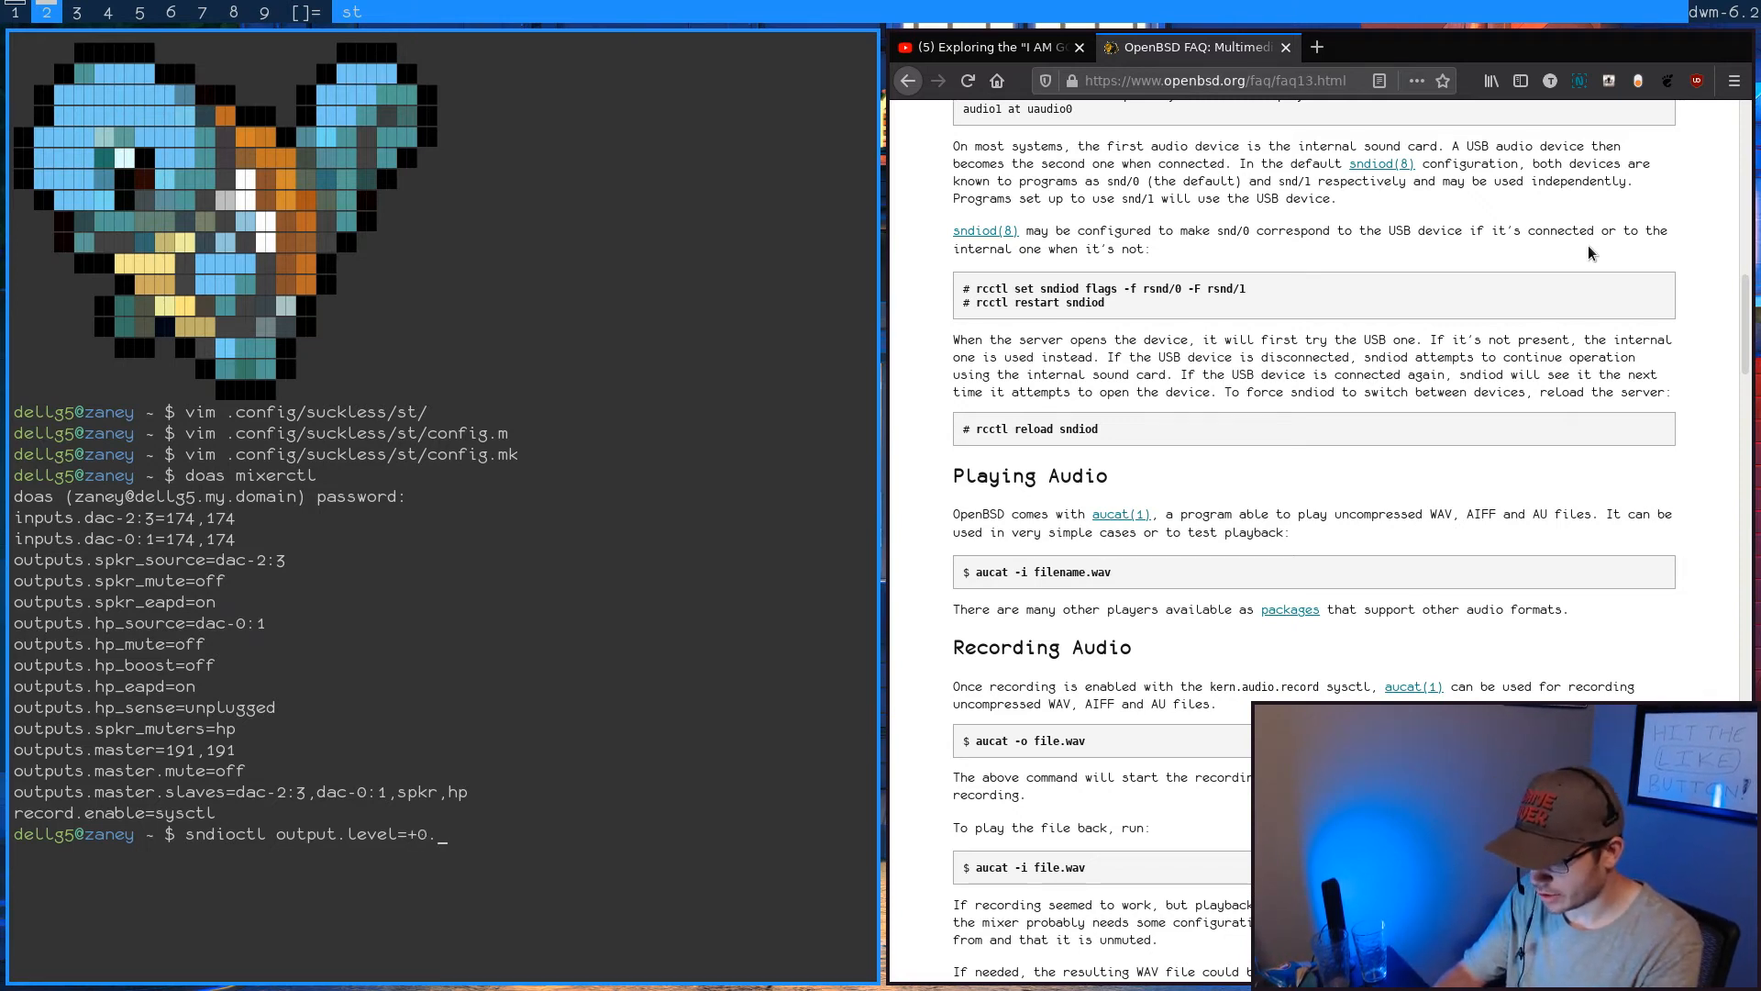
pyautogui.write('1')
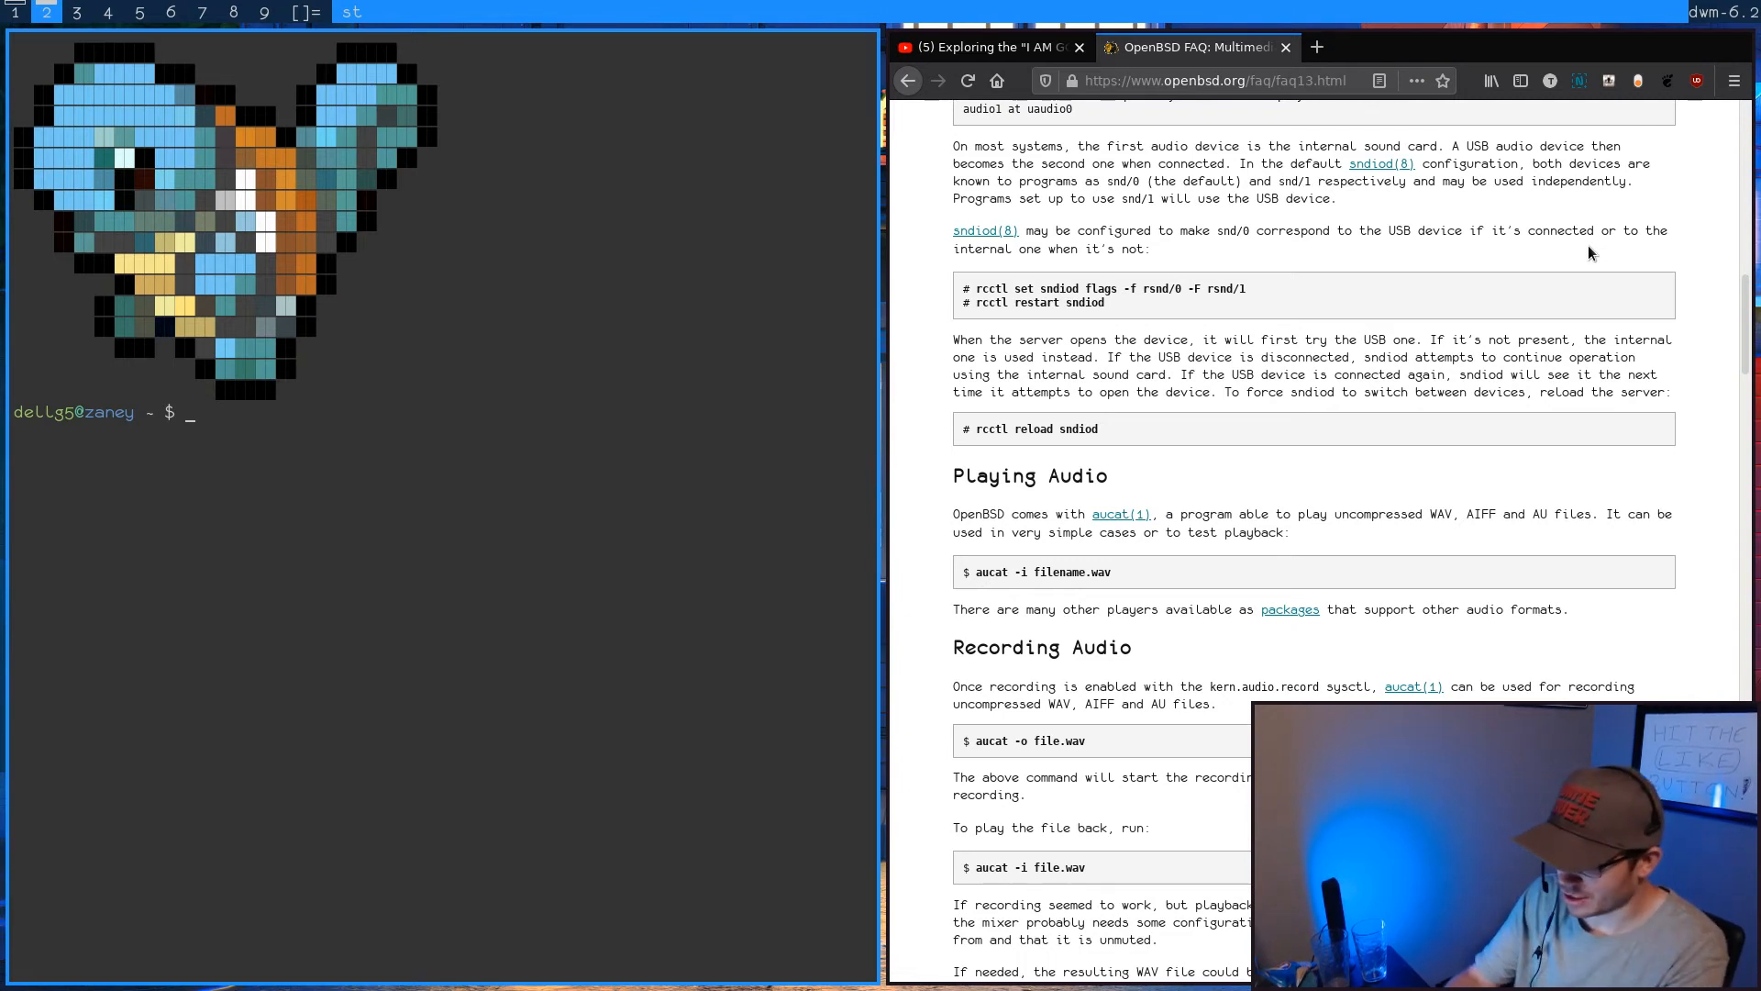
# - Start a vim /etc/ command and scroll the FAQ page back to its top
pyautogui.write('vim /etc/')
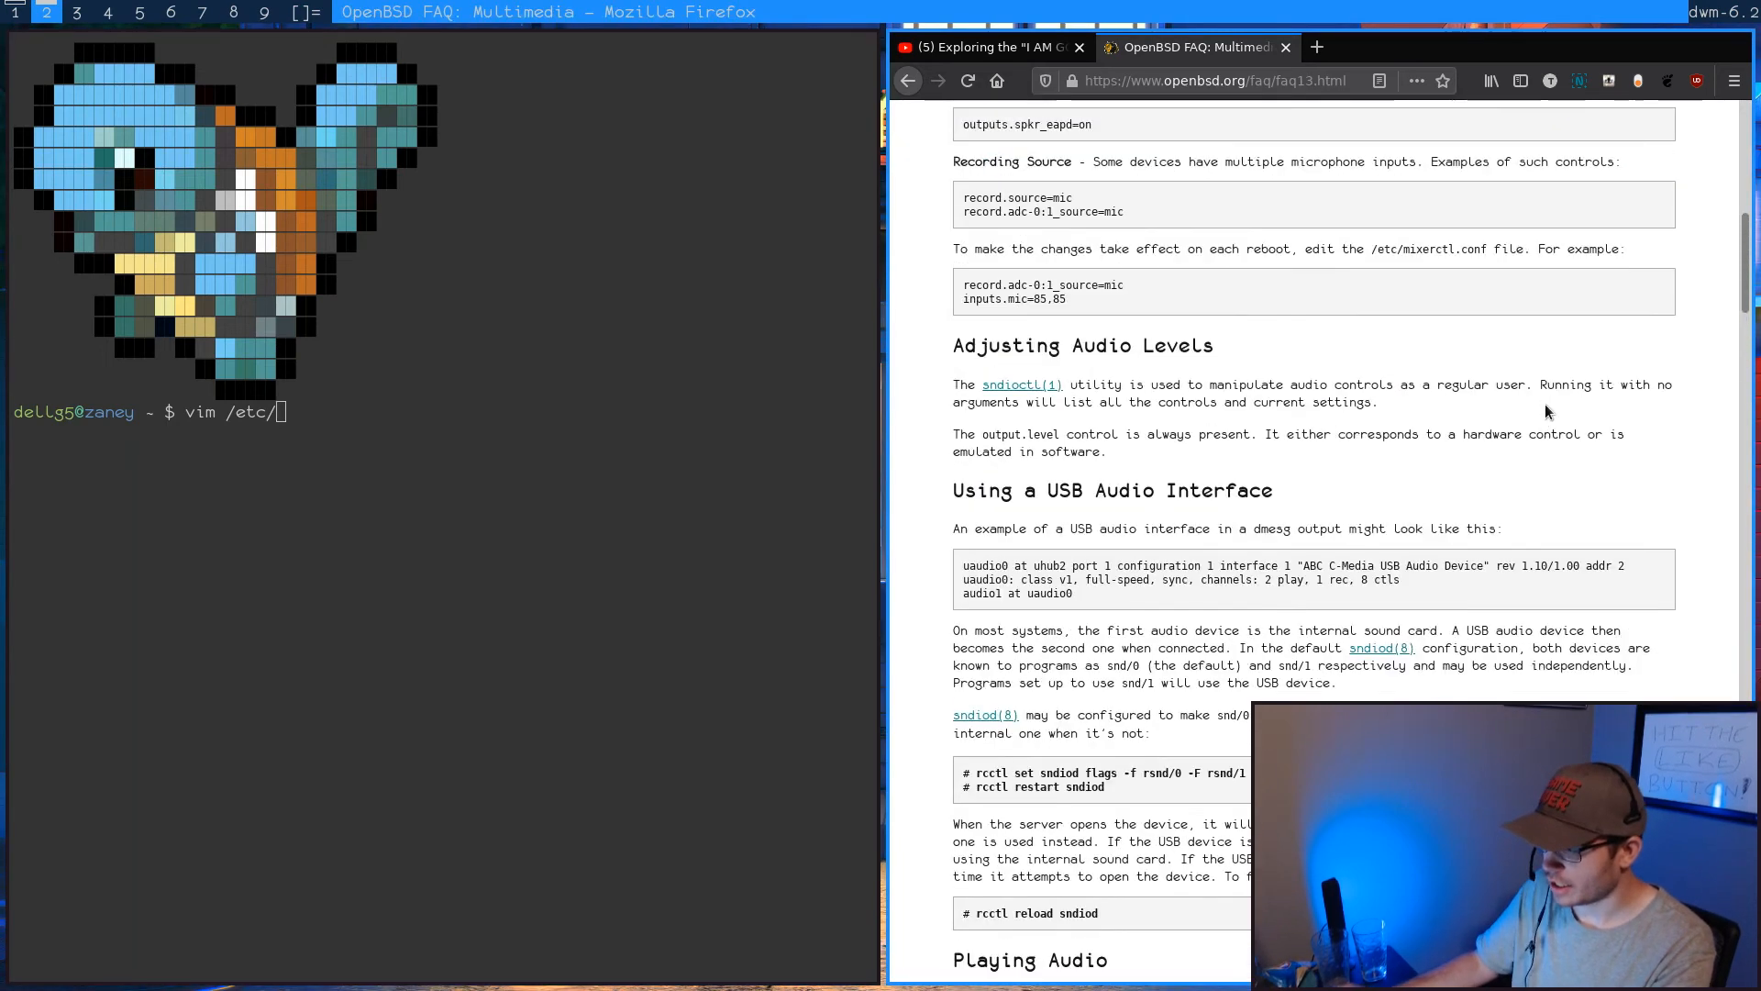
pyautogui.scroll(3)
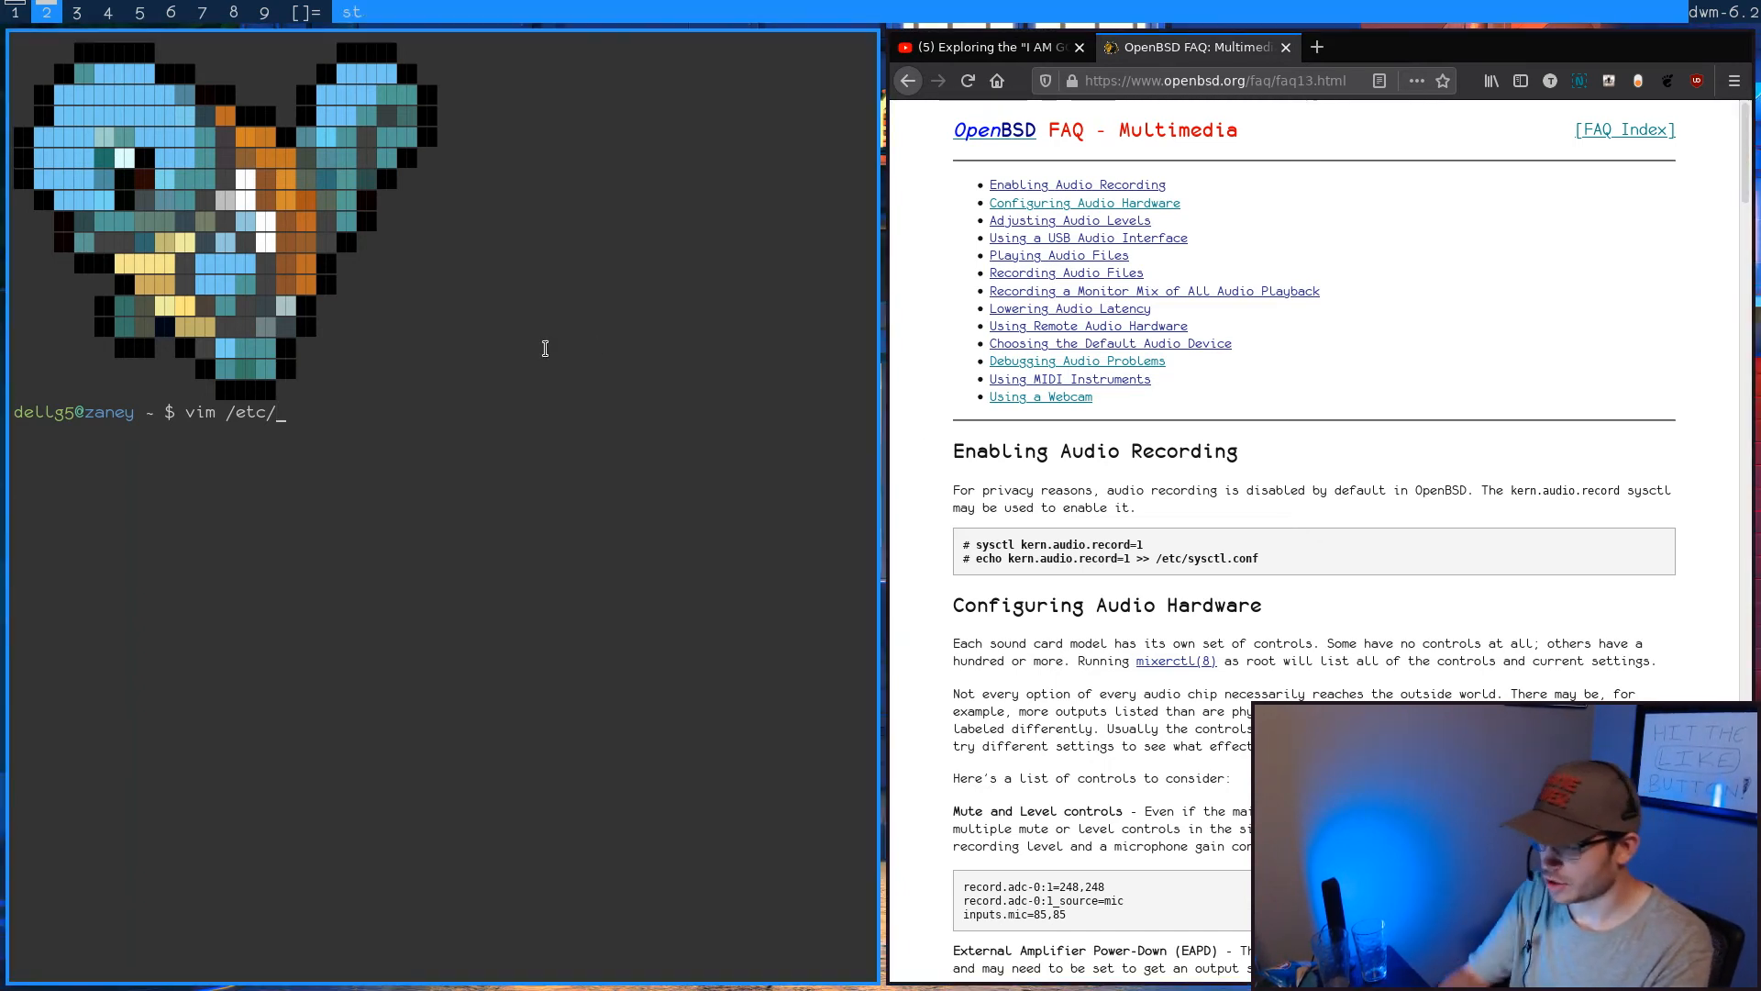
# - Open /etc/sysctl.conf in Vim, review it and quit to the shell
pyautogui.write('sysctl.conf')
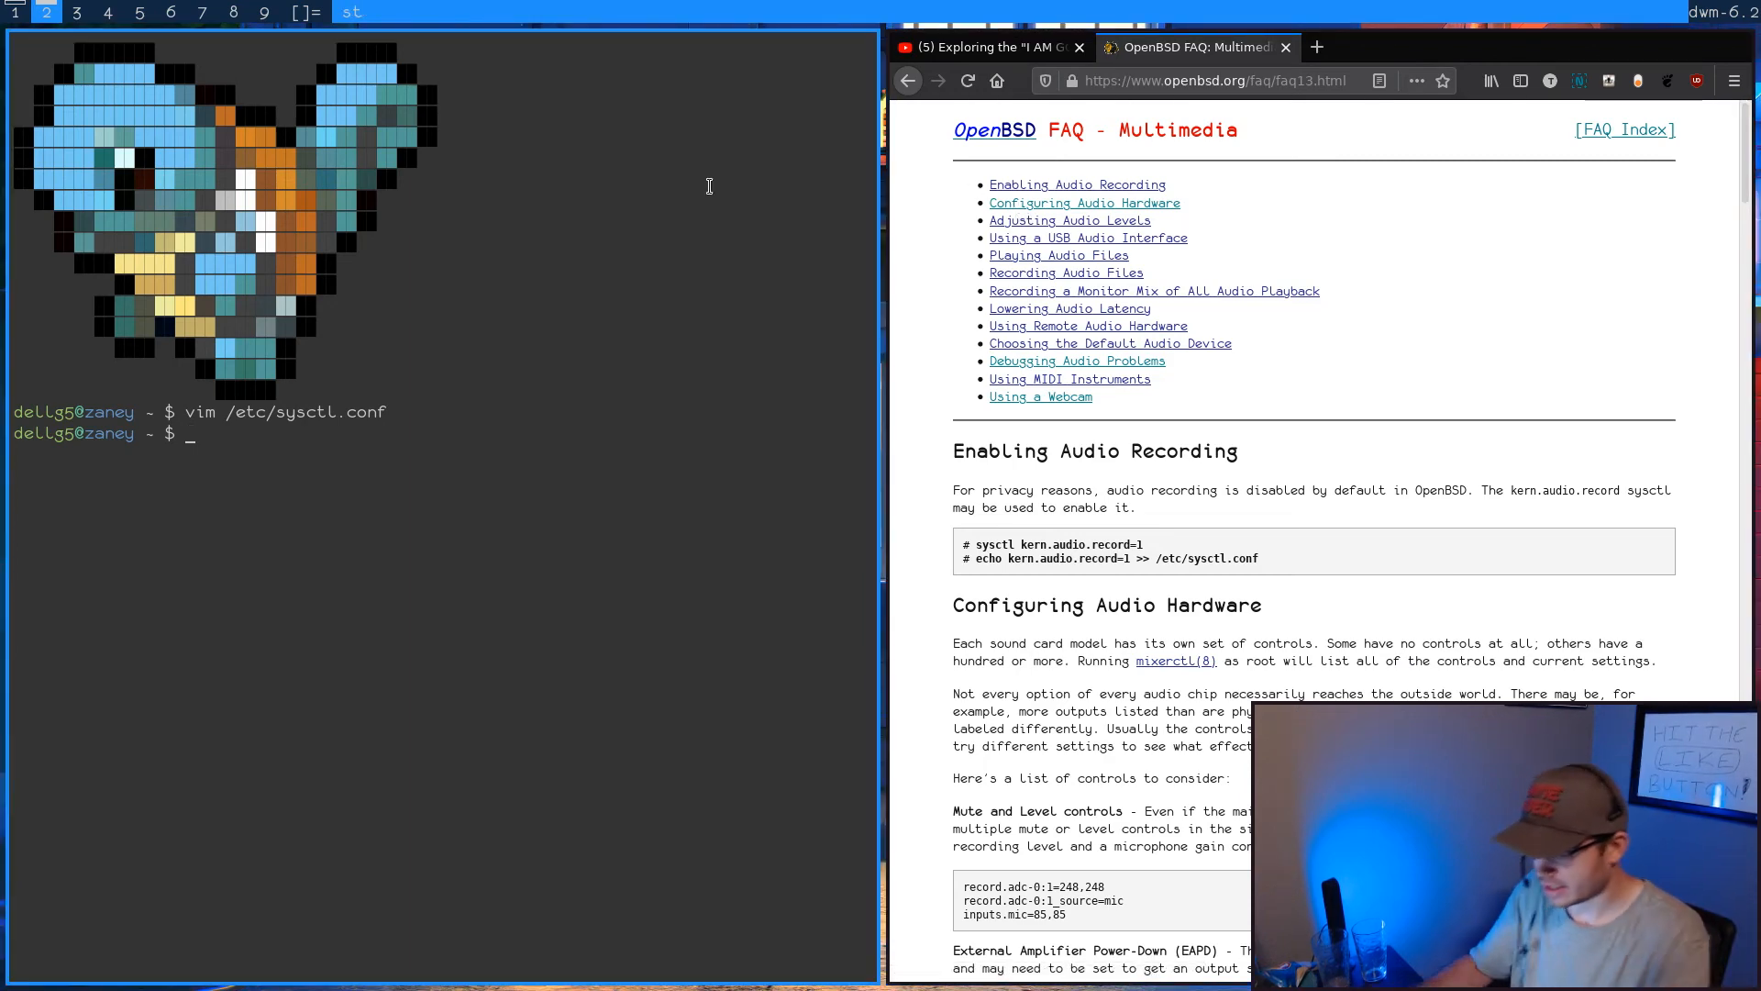
pyautogui.write('htop')
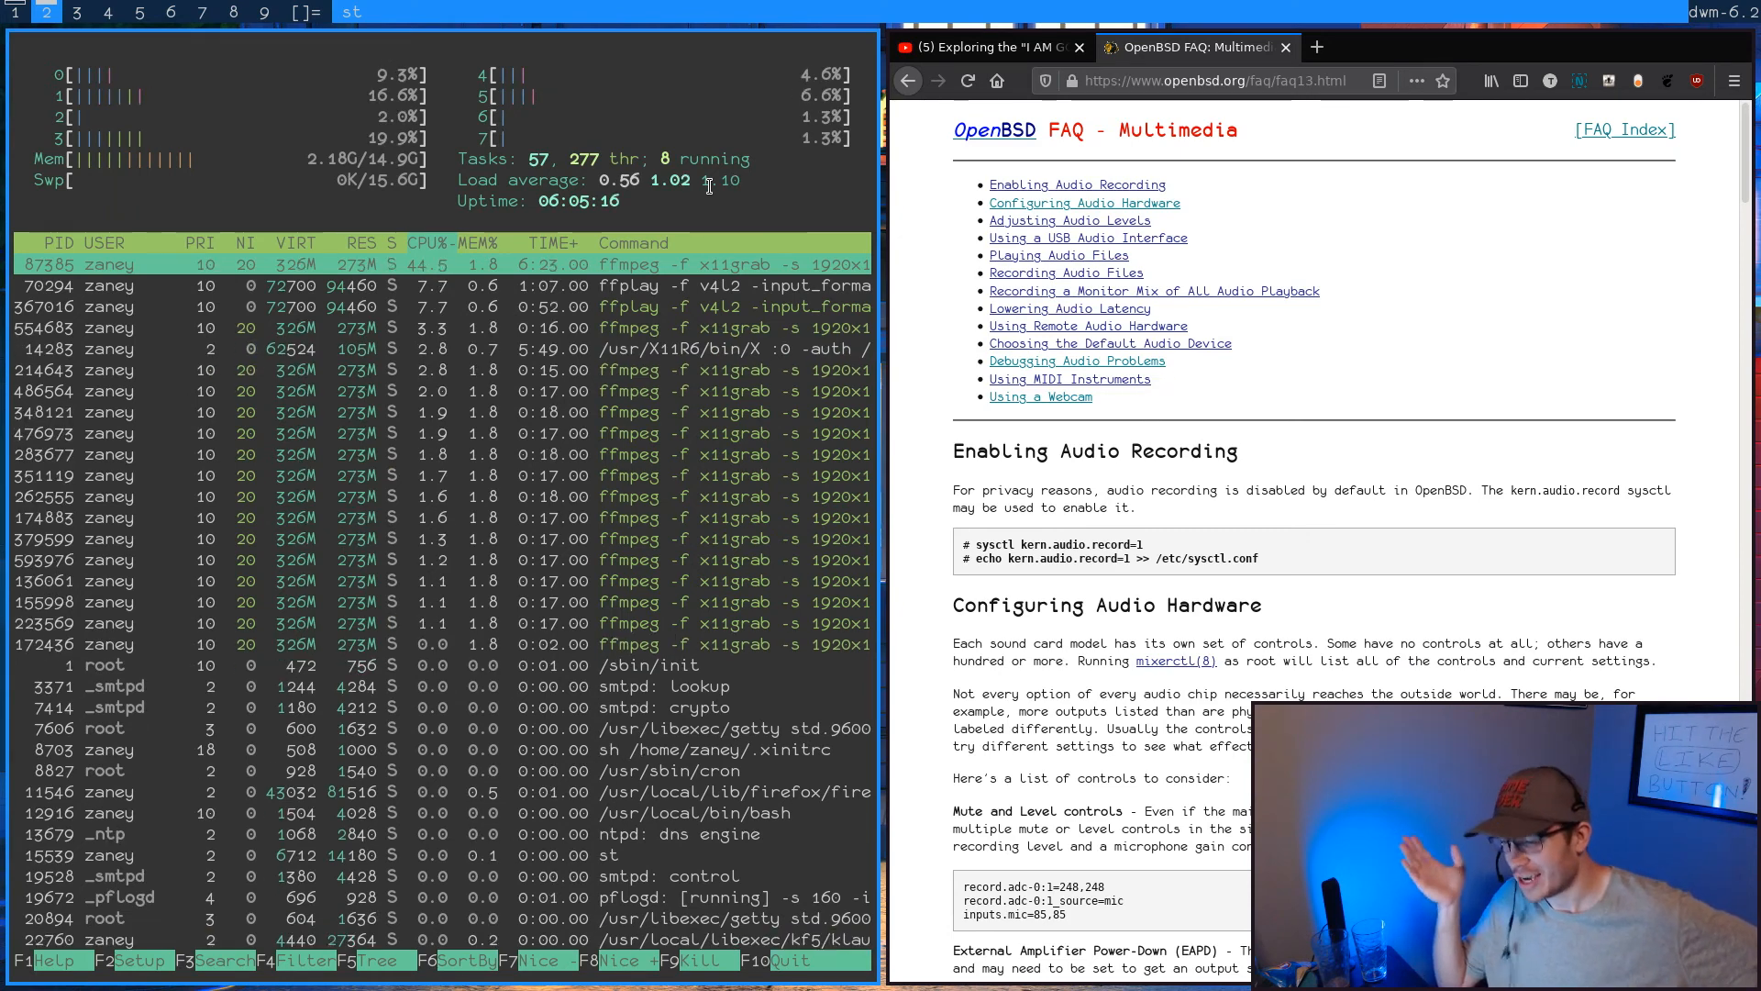
pyautogui.press('q')
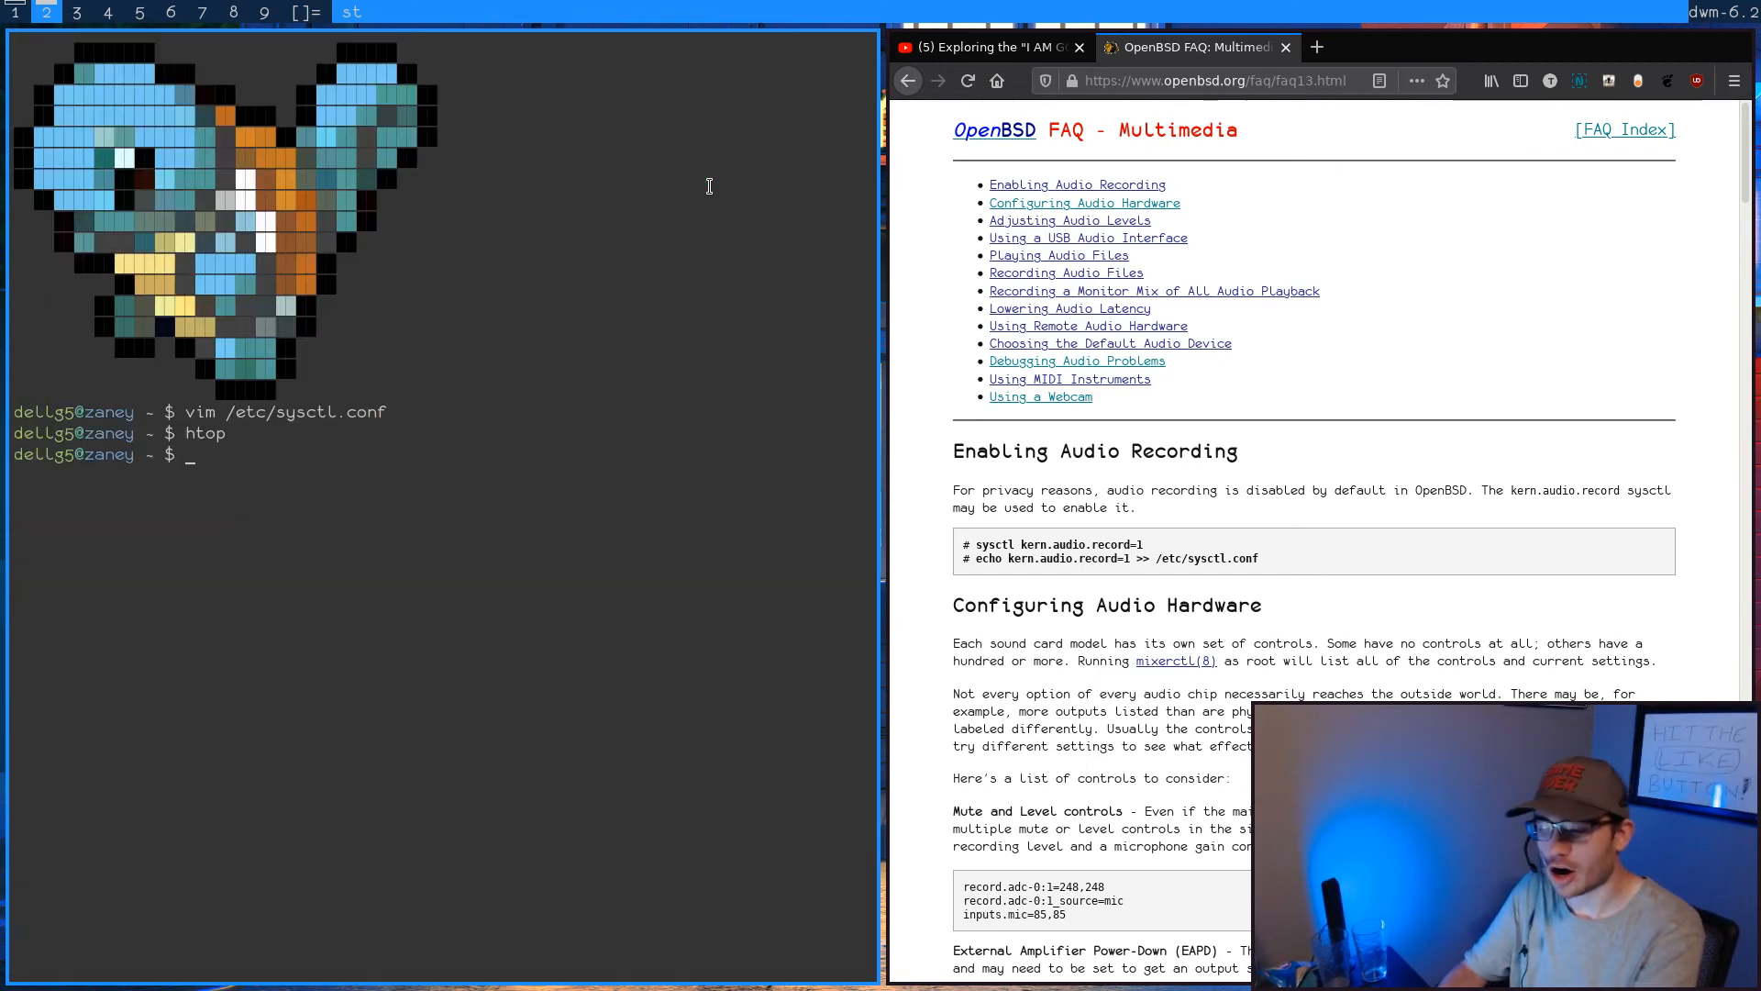